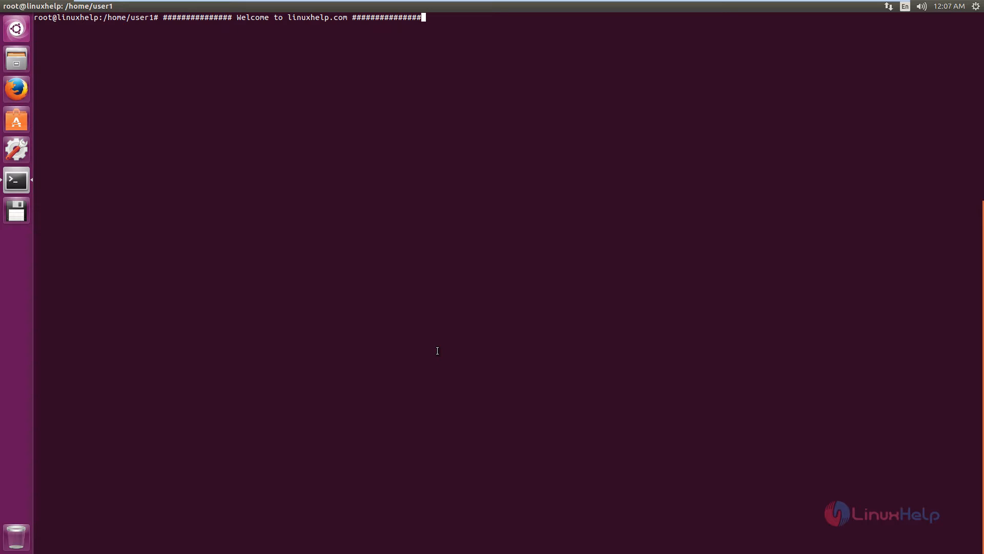
mouse_move(337, 368)
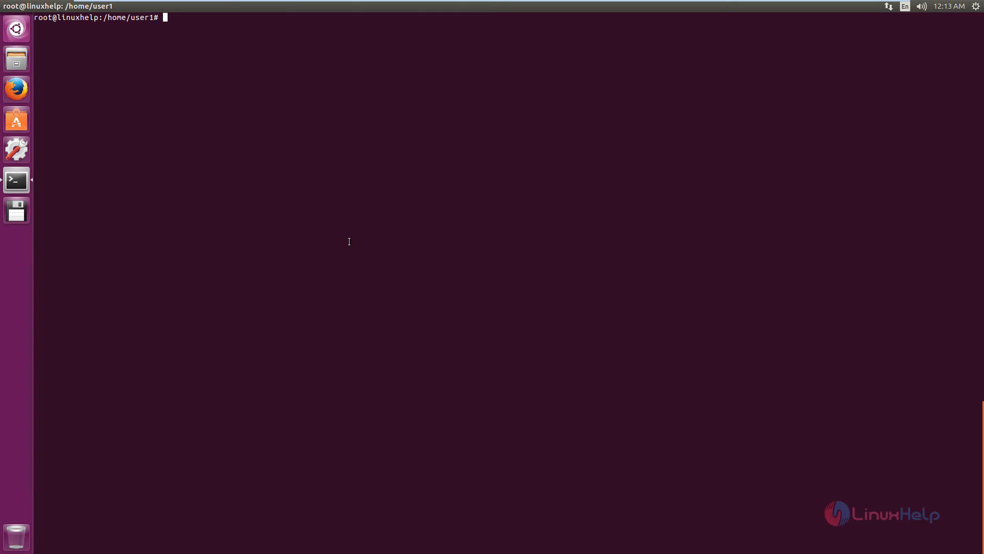
mouse_move(149, 178)
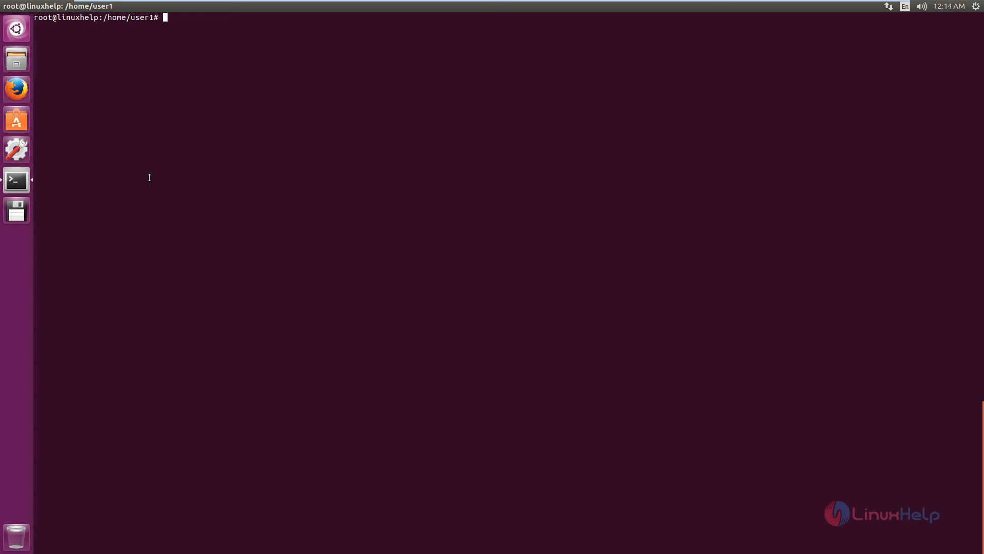
mouse_move(164, 181)
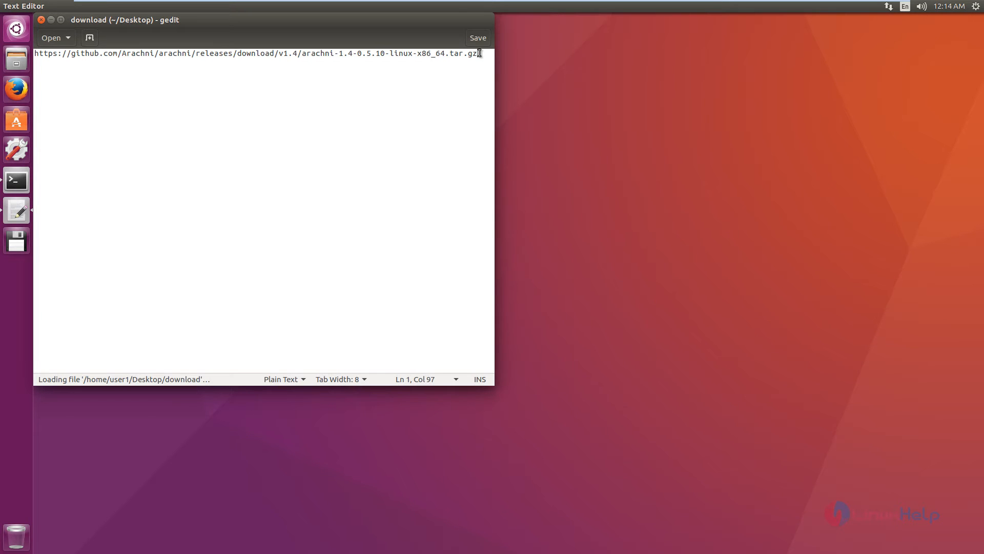
Select and copy the Arachni 1.4 Linux download link from the note in gedit
key(ctrl+a)
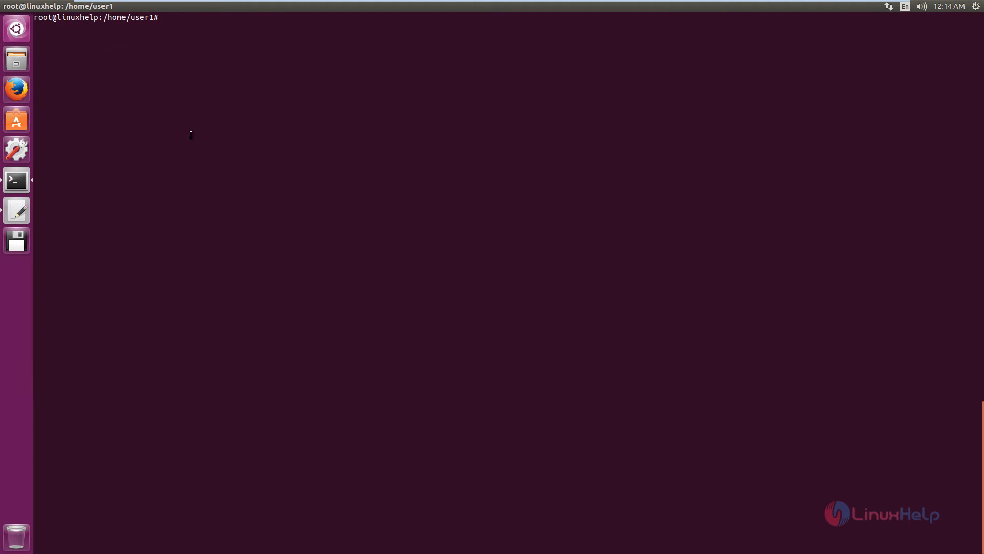
Download arachni-1.4-0.5.10-linux-x86_64.tar.gz from the GitHub v1.4 release with wget
text(wg)
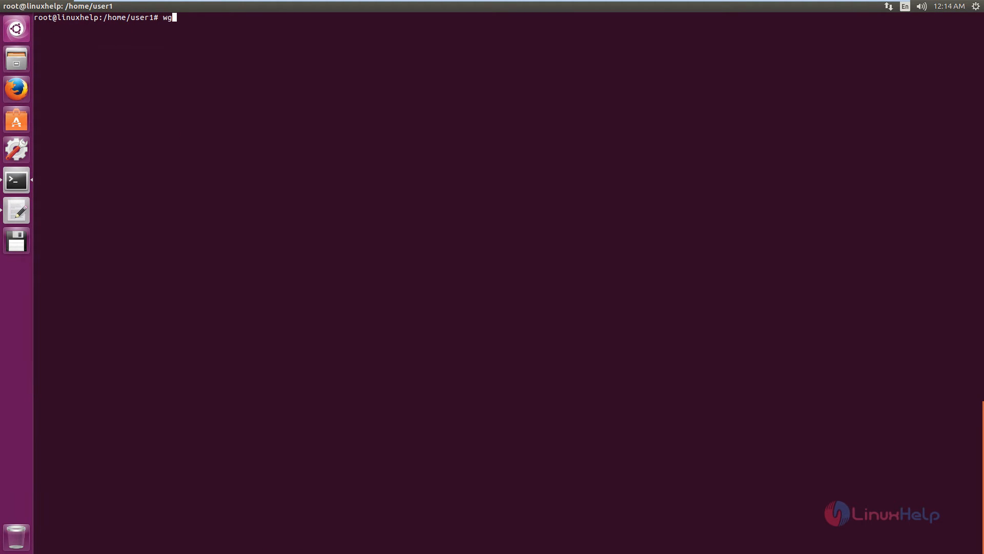
text(et https://github.com/Arachni/arachni/releases/download/v1.4/arachni-1.4-0.5.10-linux-x86_64.tar.gz)
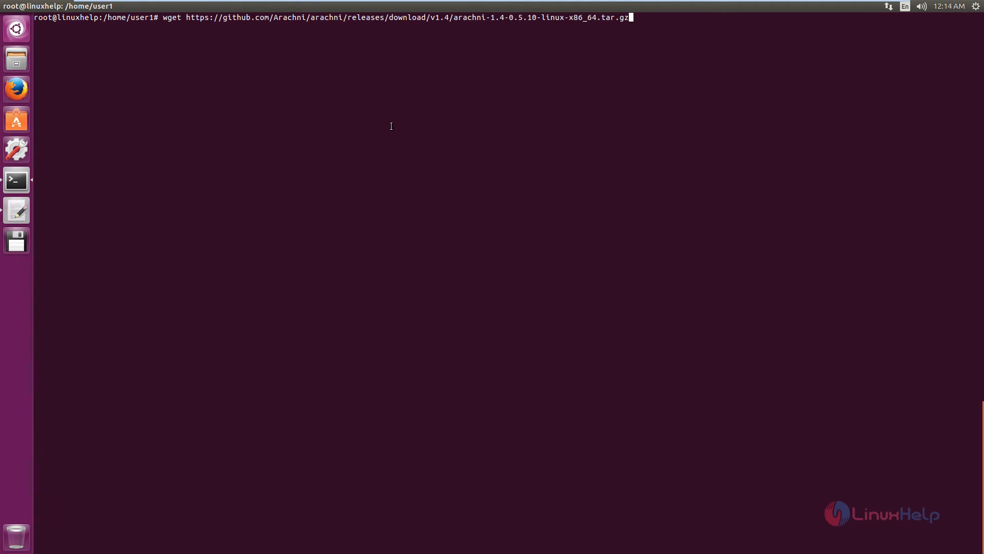
key(Return)
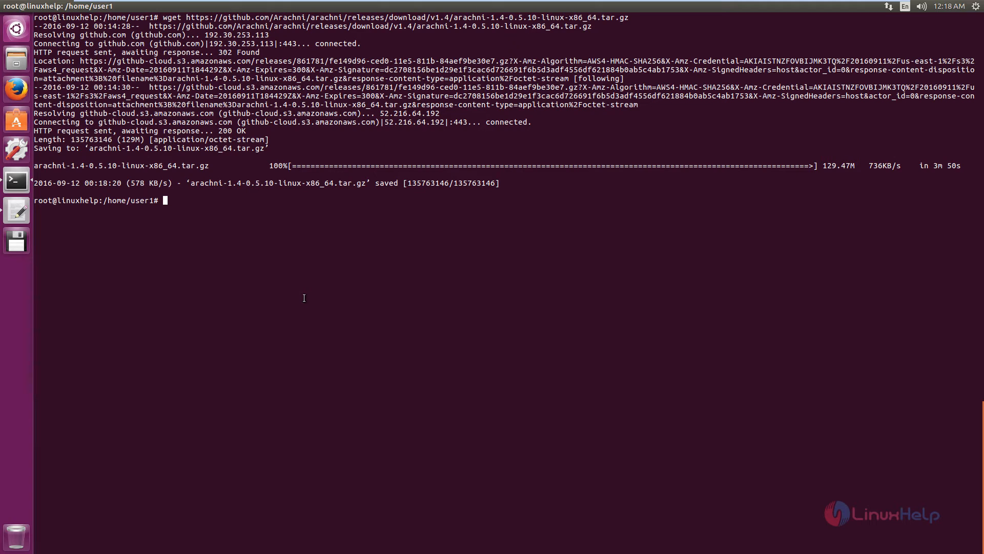
Extract arachni-1.4-0.5.10-linux-x86_64.tar.gz with tar -xvf into /home/user1
text(tar)
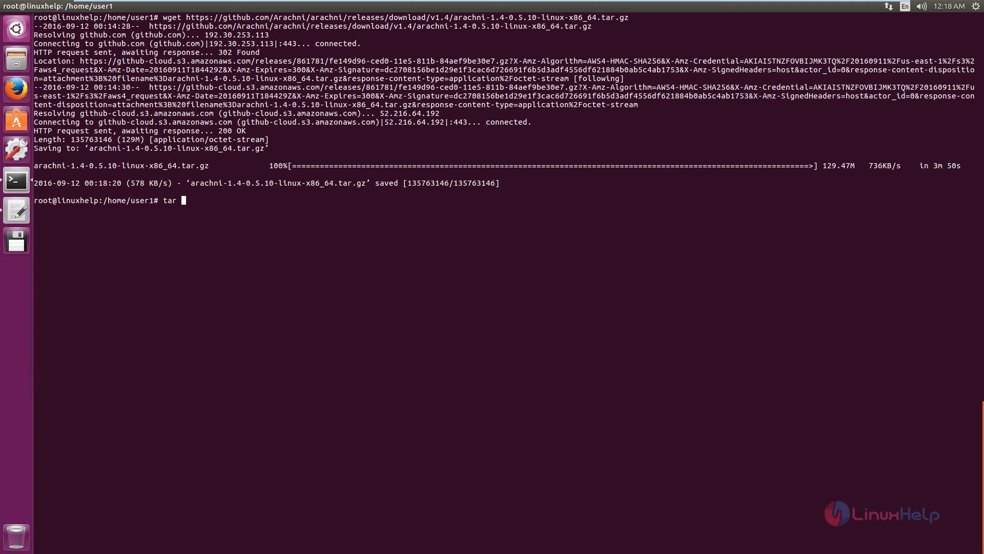
text(-xvf)
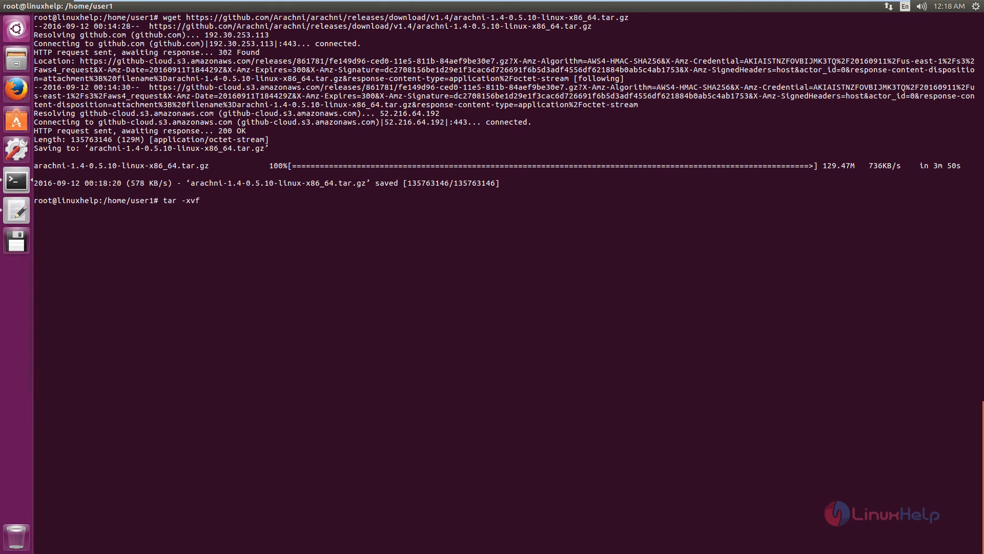
text(arachni-1.4-0.5.10-linux-x86_64.tar.gz)
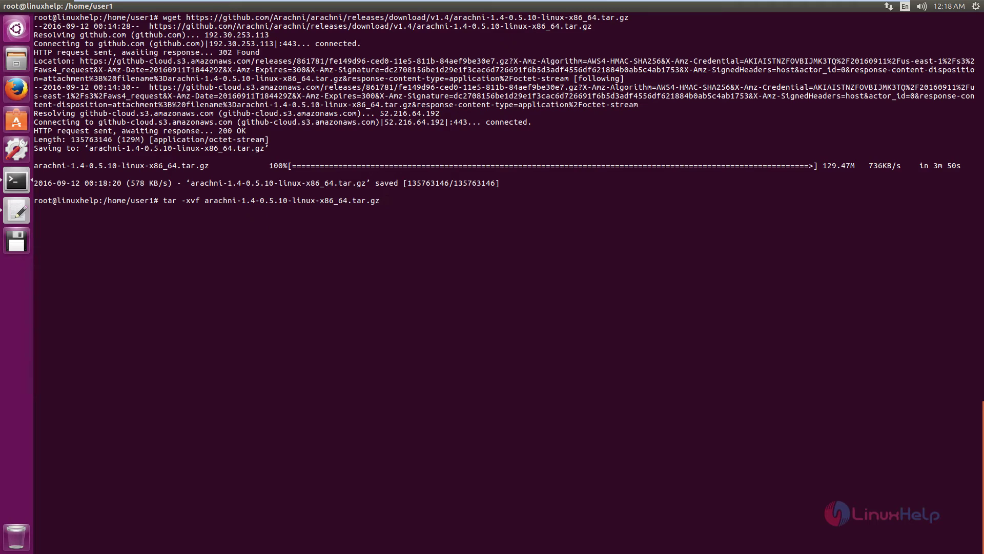
key(Return)
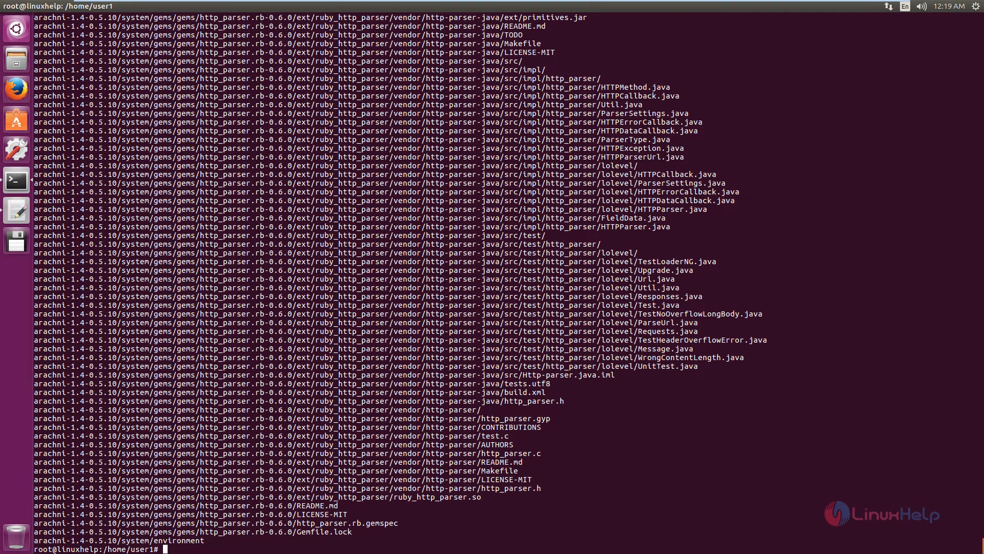
Enter arachni-1.4-0.5.10/bin and run ./arachni_web so Puma listens on localhost:9292
text(cd a)
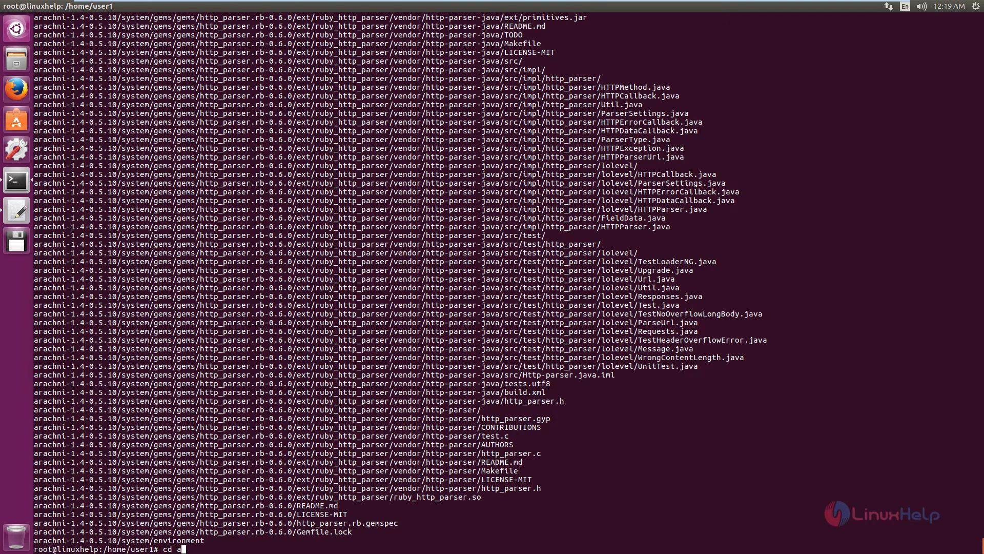
key(Return)
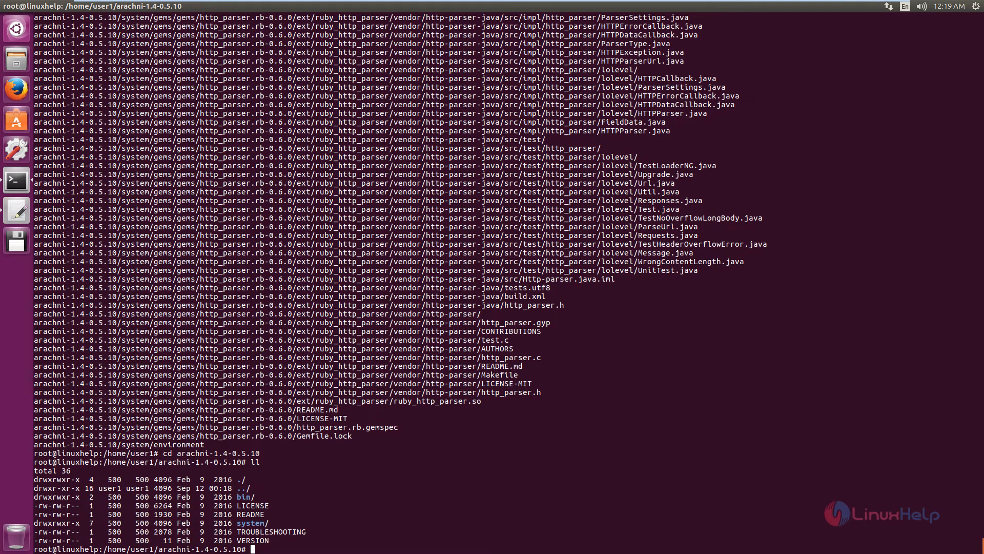
text(cd bin/)
text(ll)
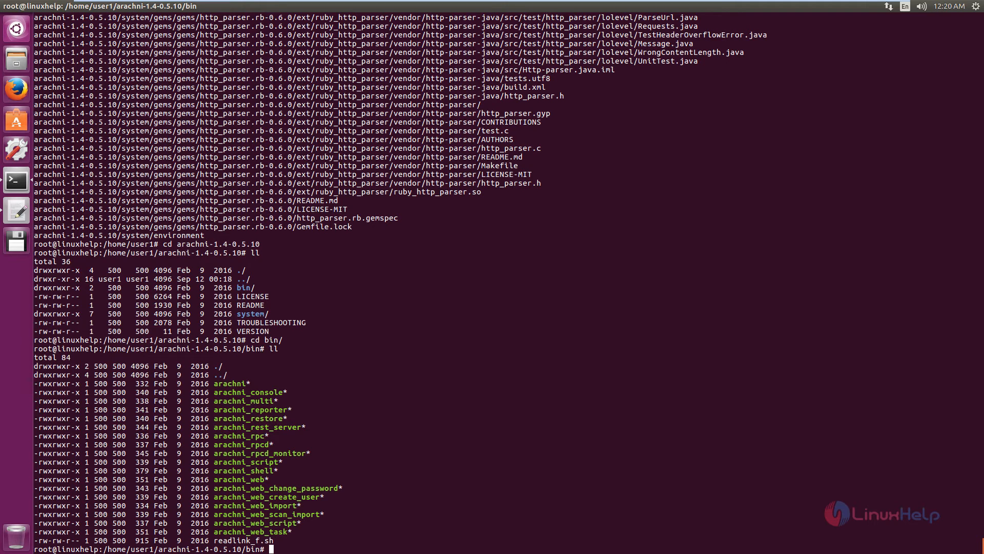
text(./arachni_)
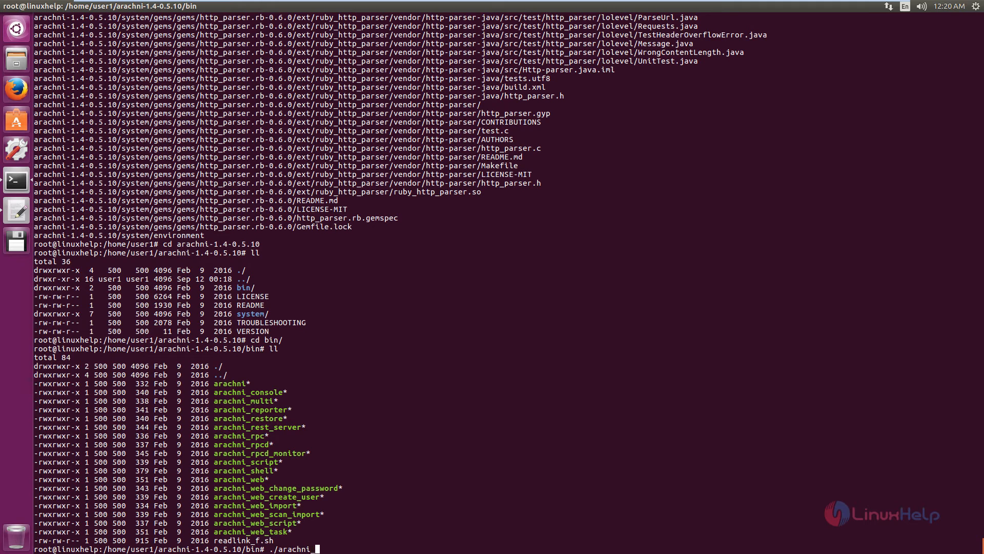
text(web)
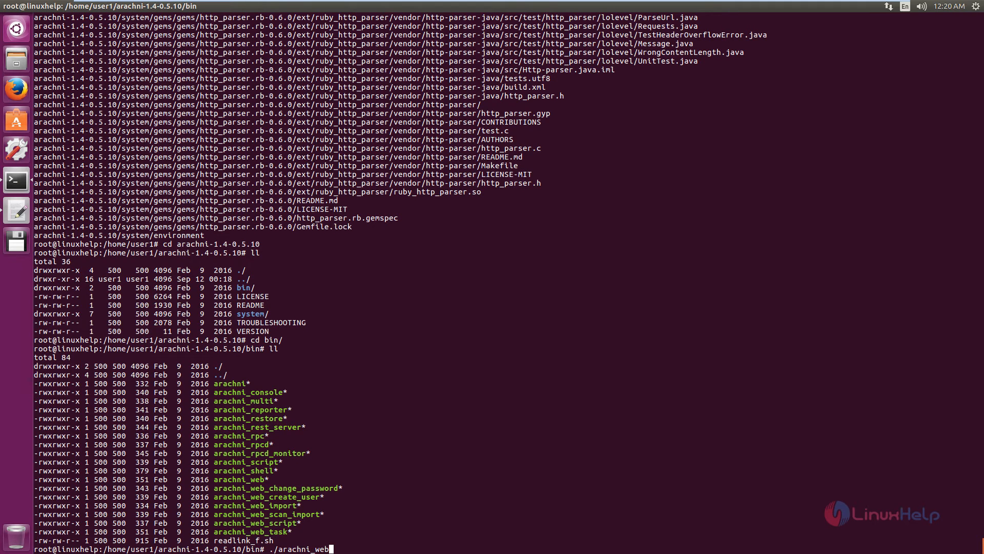
key(Return)
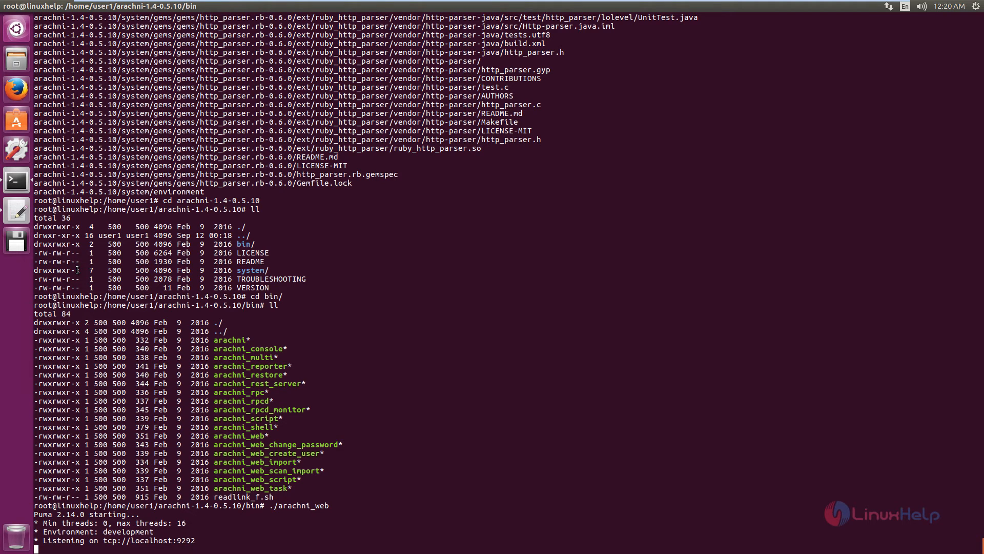
Load localhost:9292 in Firefox to reach the Arachni WebUI sign-in page and focus the Email field
click(15, 88)
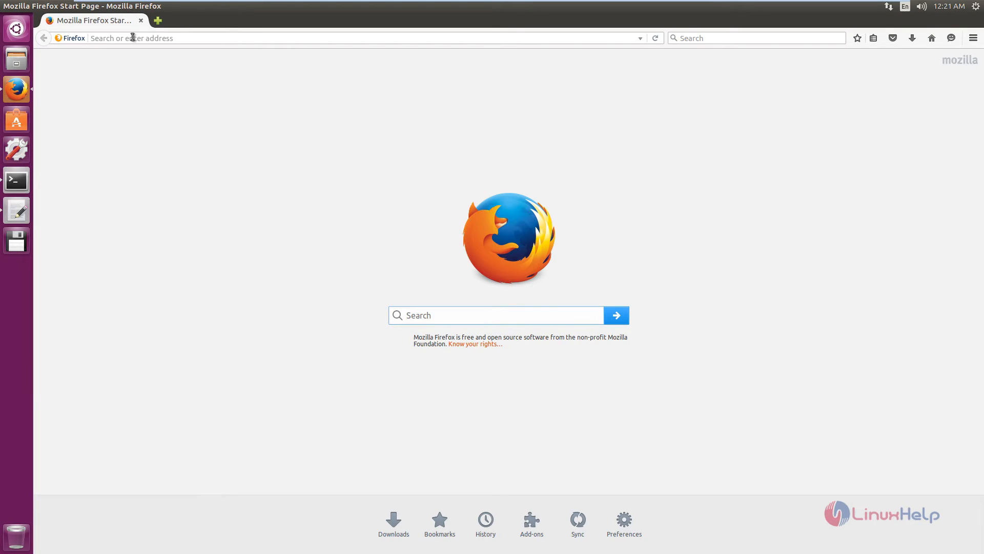
text(localhost)
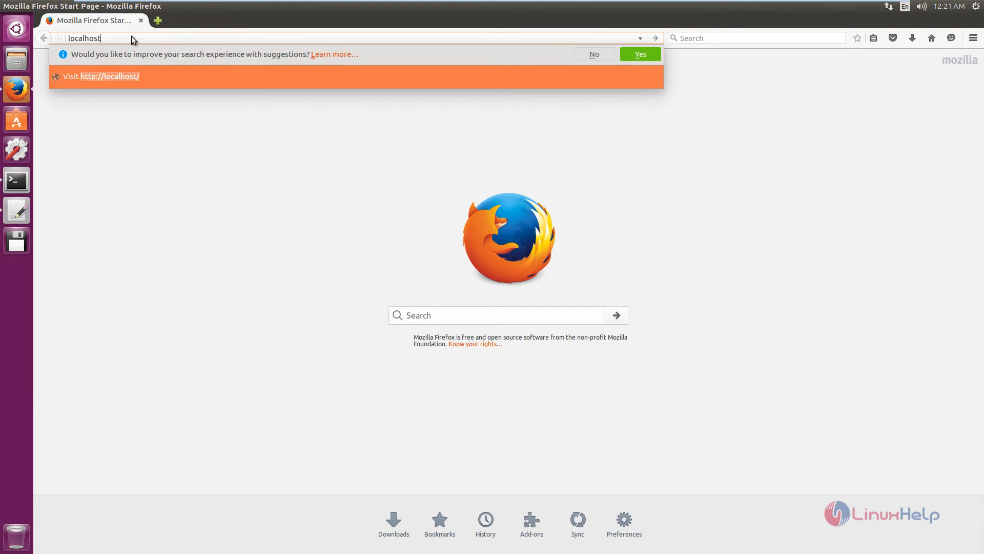
text(:9292/d/users/sign_in)
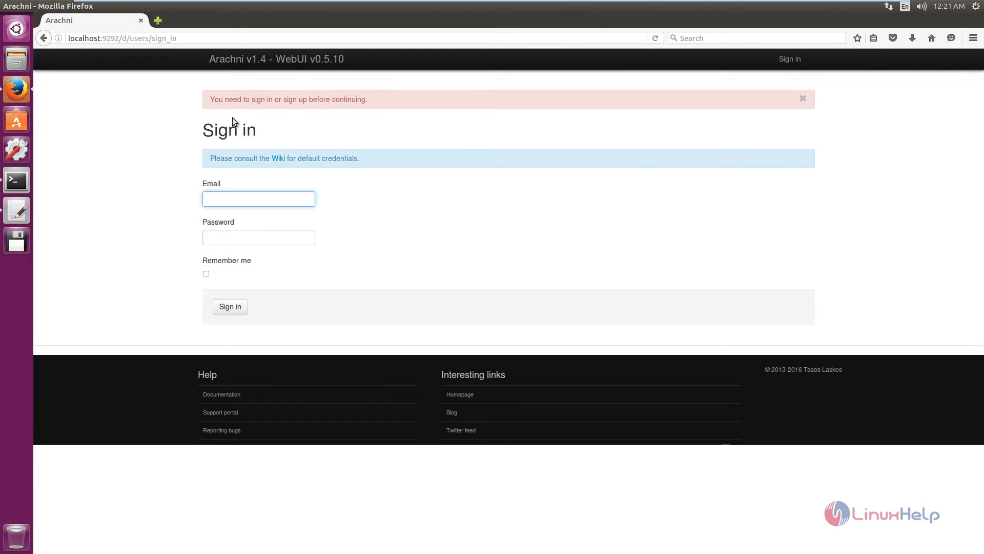
click(802, 99)
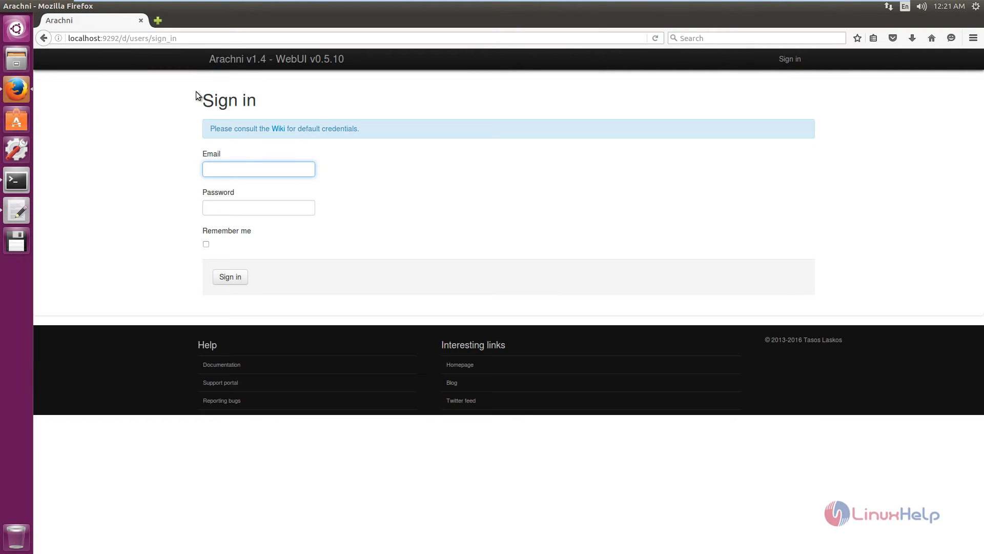
click(258, 169)
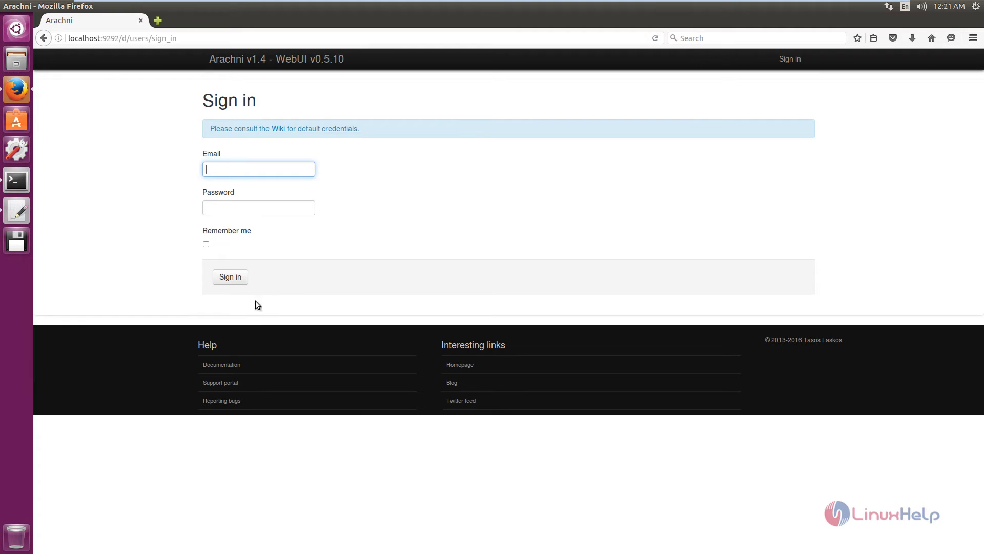
mouse_move(321, 141)
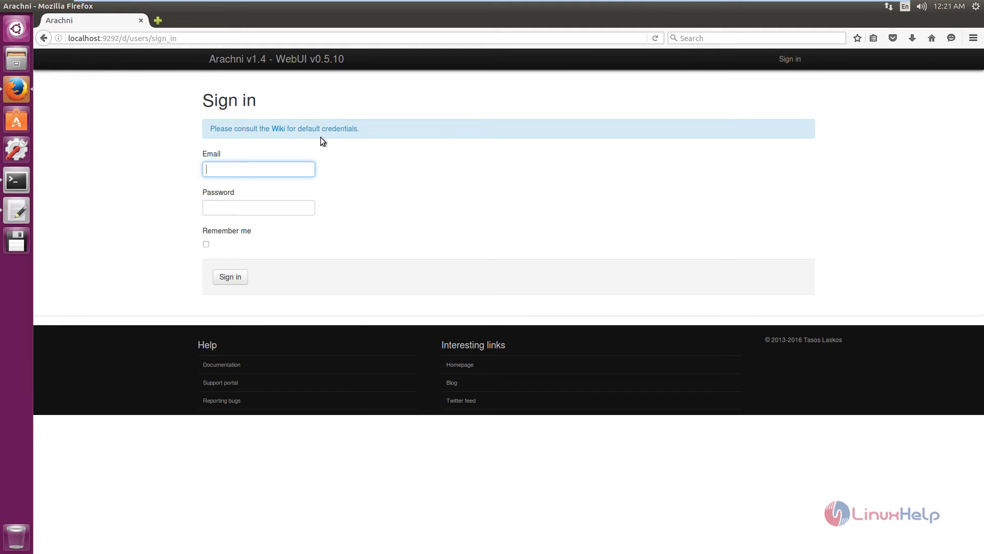
mouse_move(278, 129)
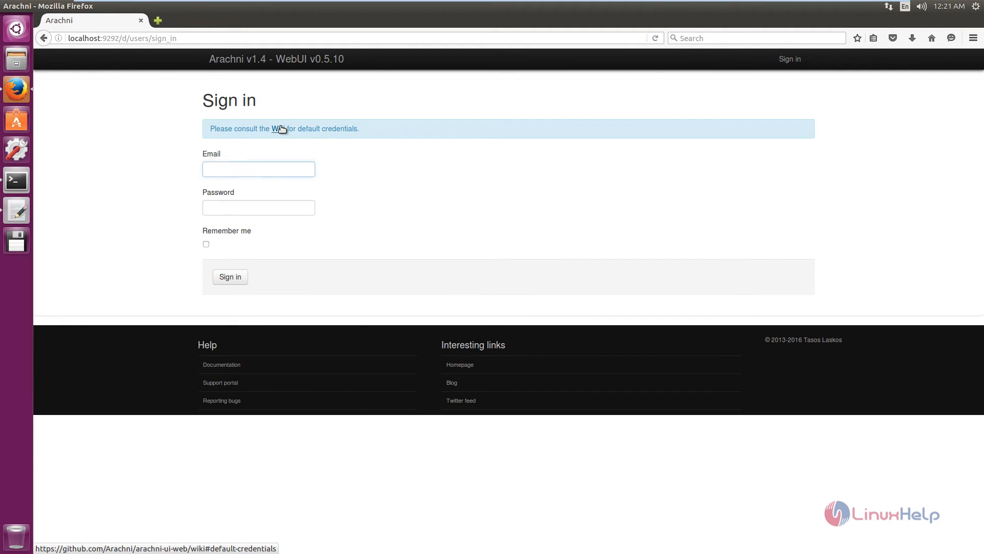
Find the default administrator email and password on the arachni-ui-web GitHub wiki page
click(281, 128)
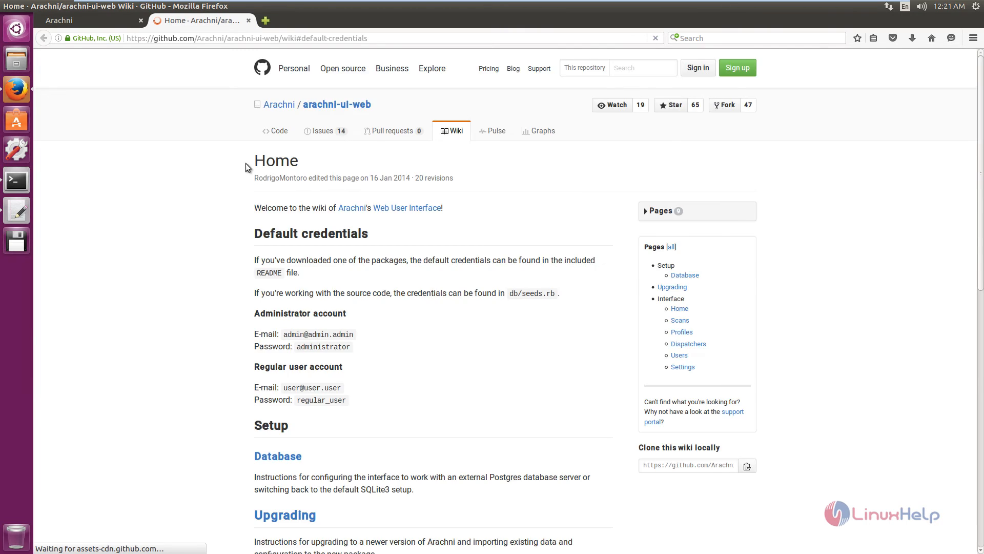
scroll(down, 3)
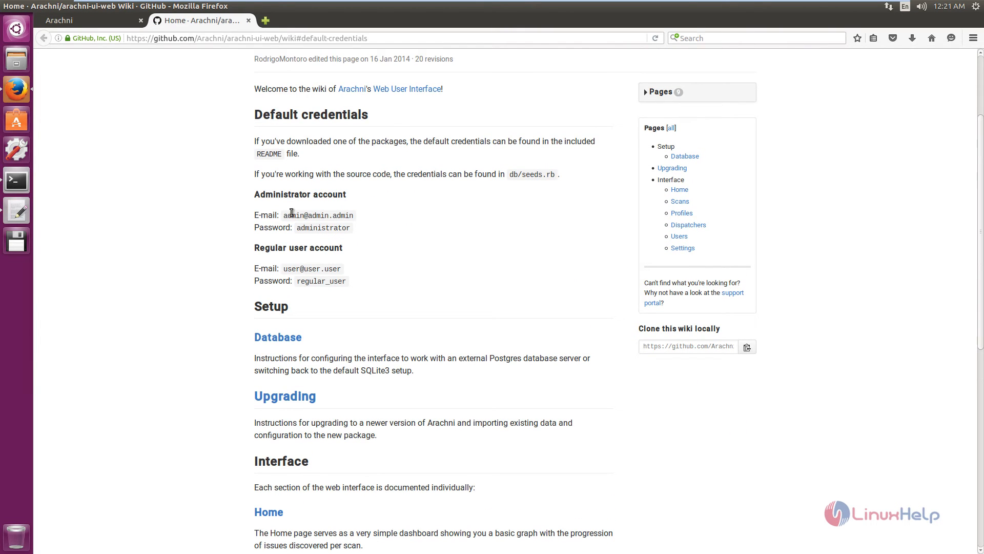
mouse_move(341, 214)
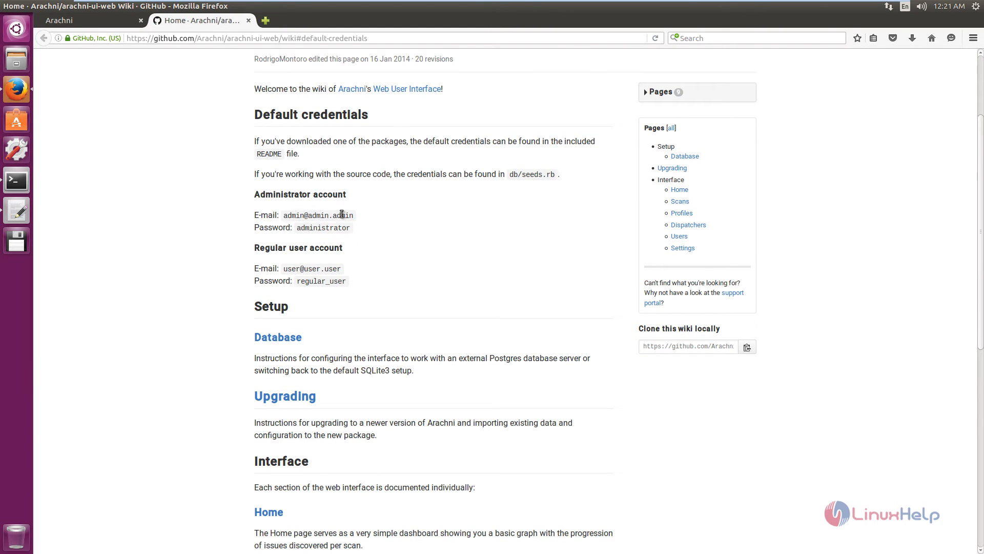
double_click(317, 215)
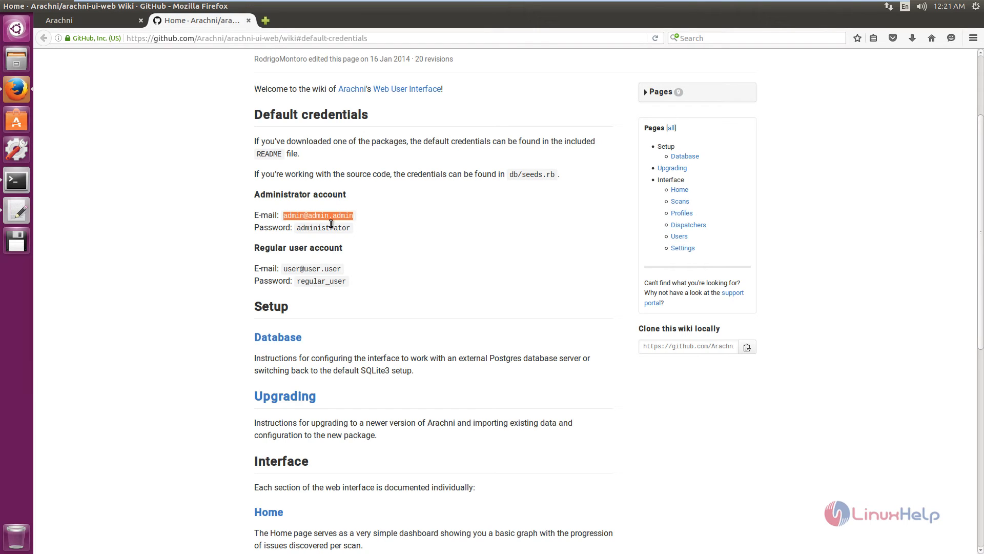
mouse_move(343, 232)
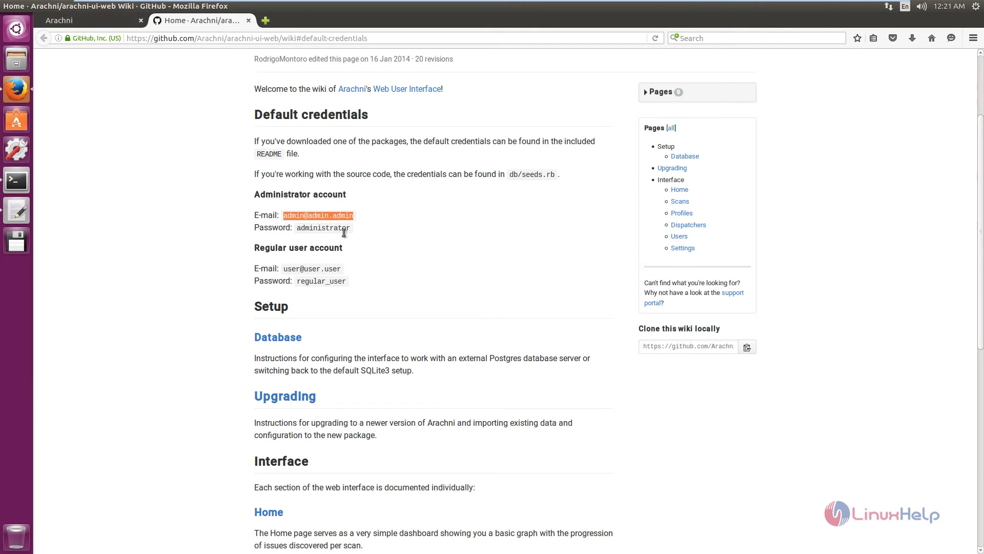
right_click(323, 228)
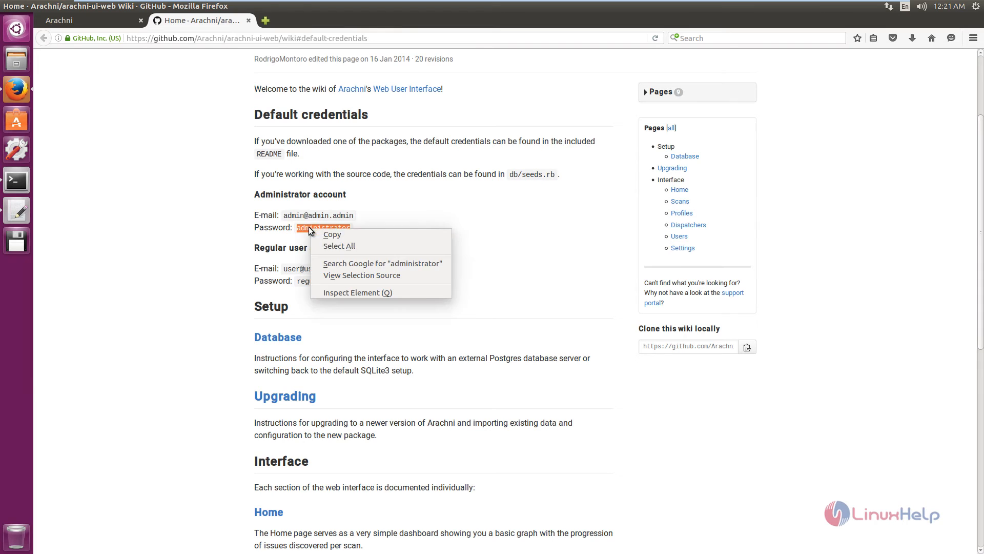
Sign in to Arachni Web UI as the default administrator and reach the welcome page
click(95, 21)
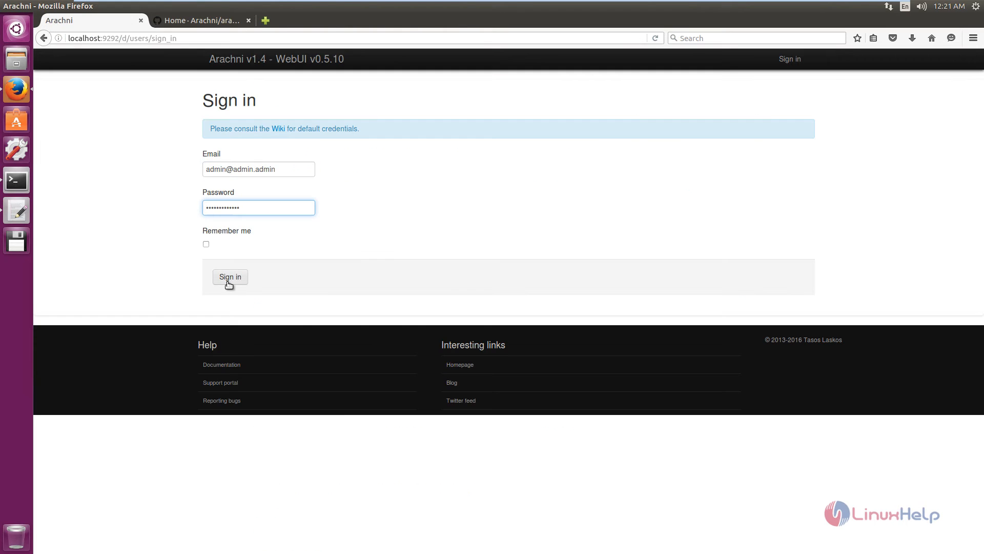
click(229, 277)
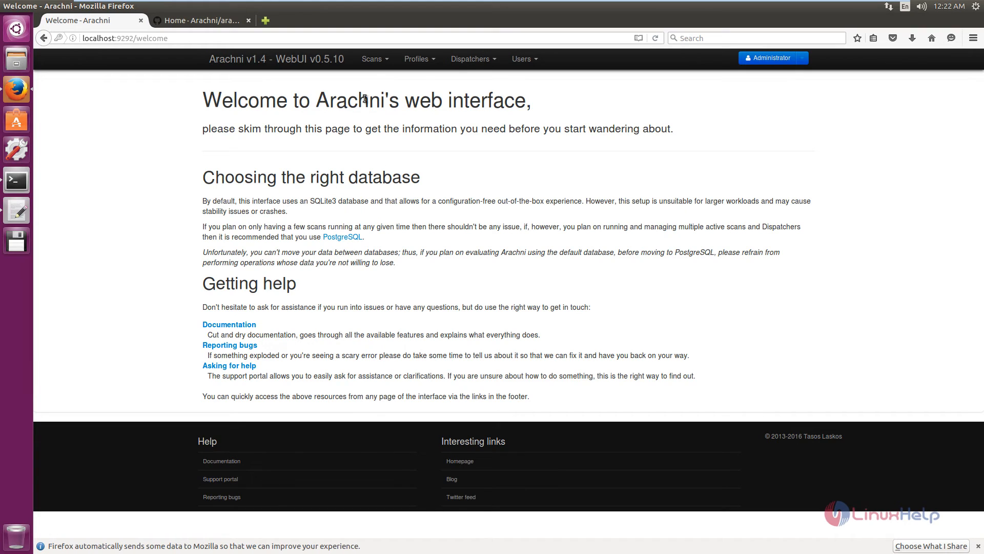
click(415, 58)
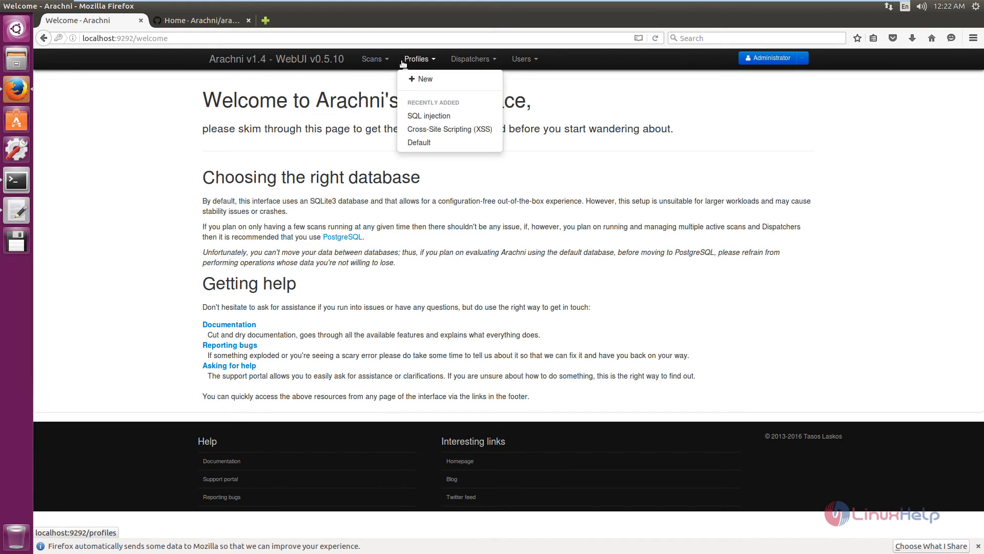
click(473, 59)
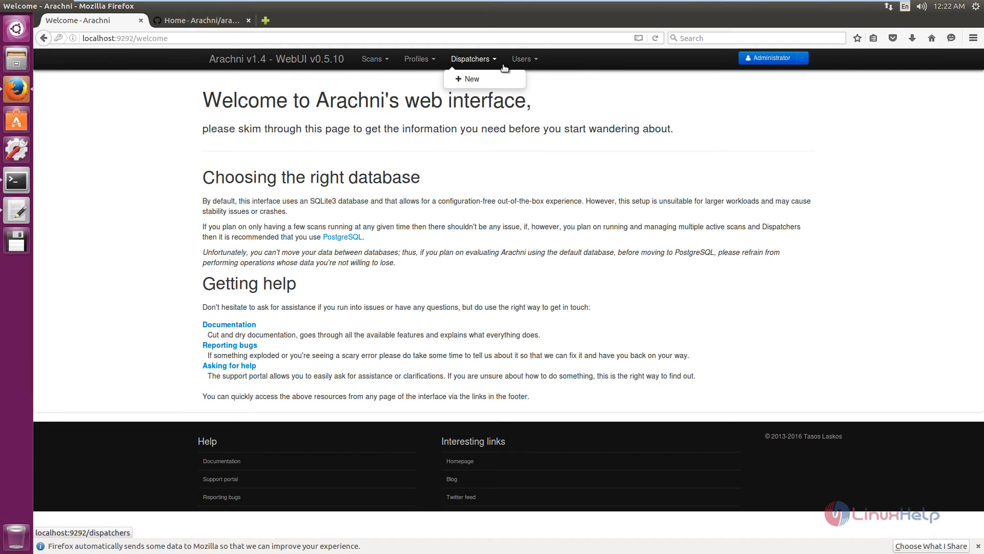
click(521, 59)
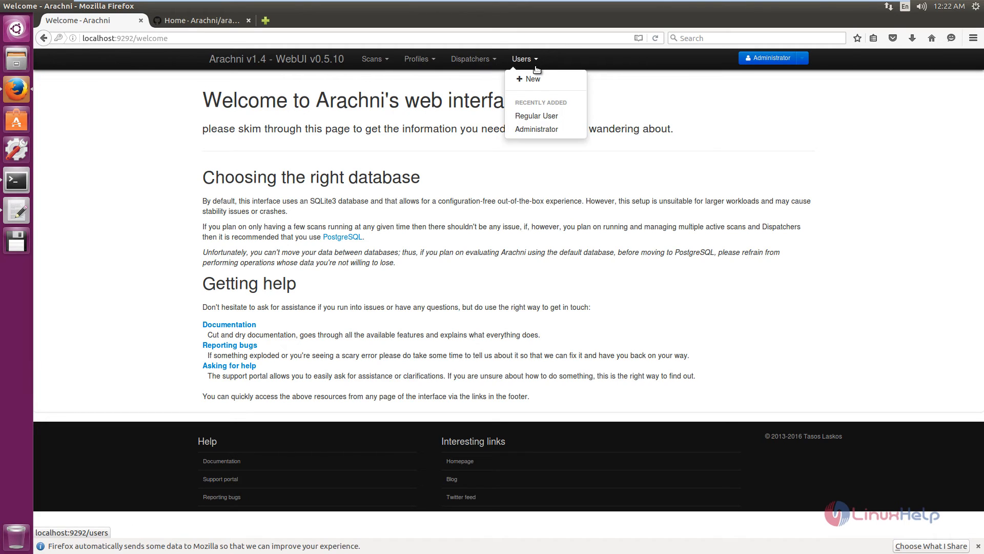
mouse_move(532, 79)
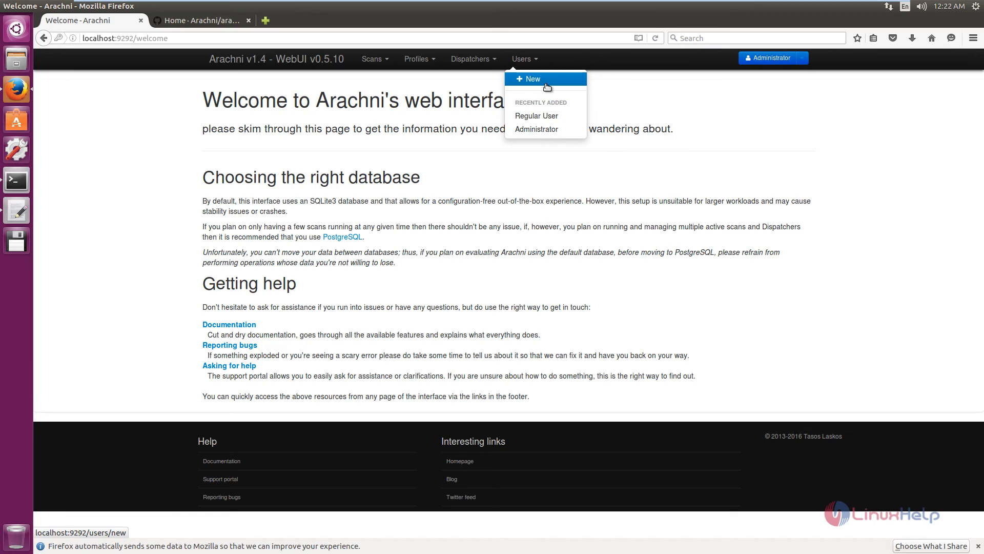
mouse_move(536, 116)
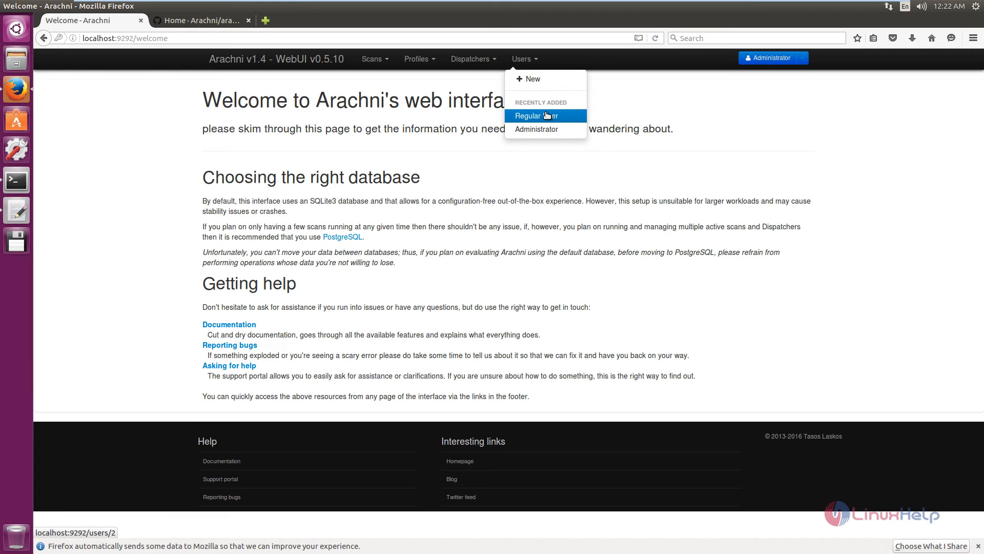
mouse_move(553, 125)
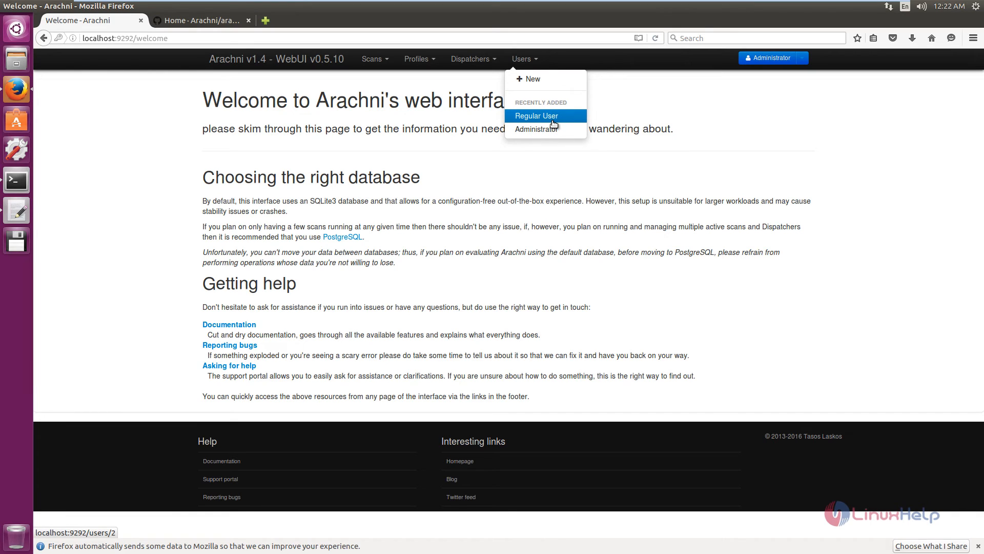
mouse_move(553, 130)
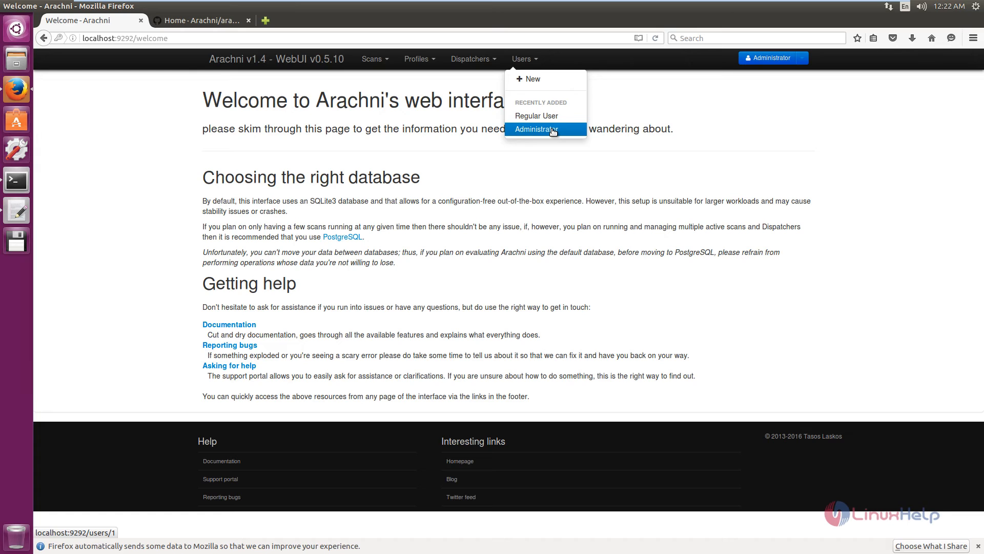
click(371, 59)
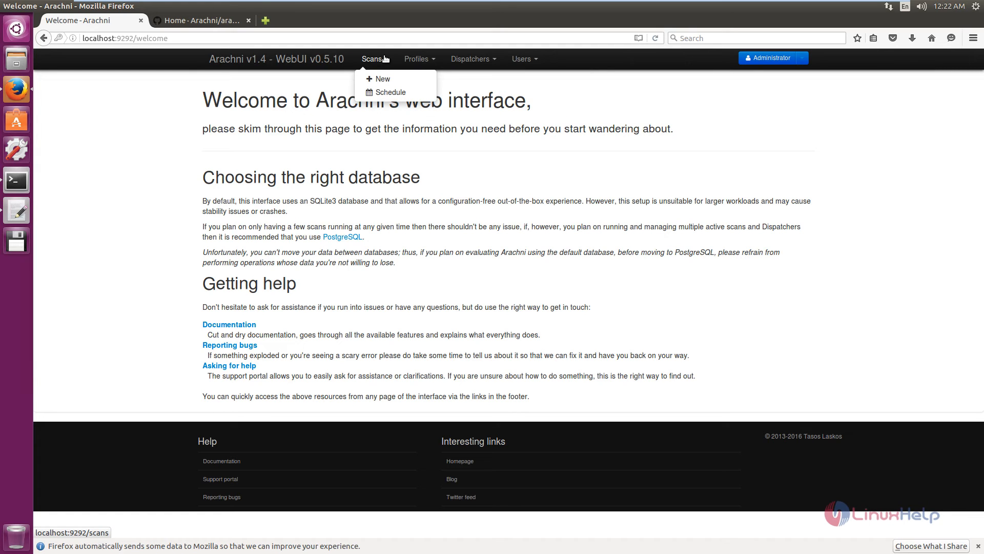
mouse_move(379, 79)
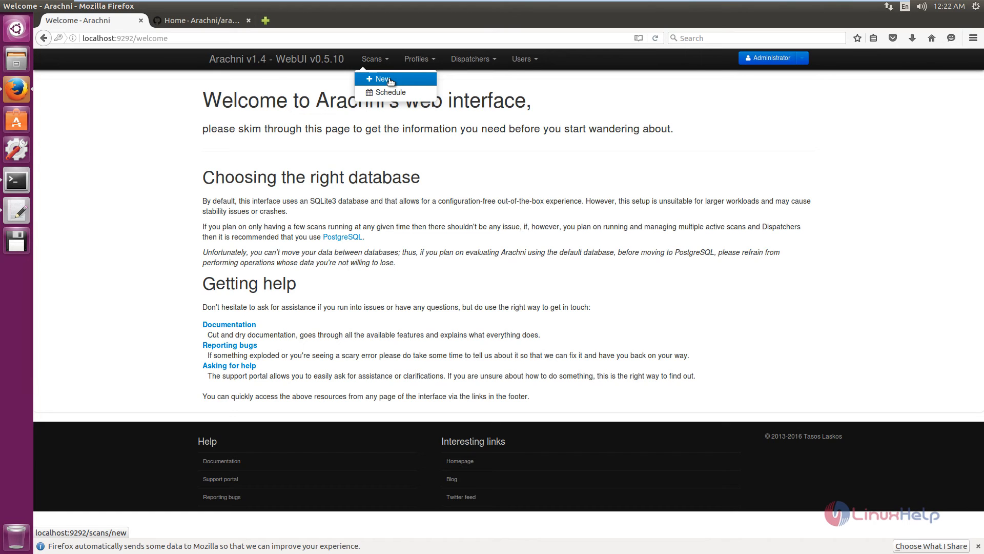
click(380, 79)
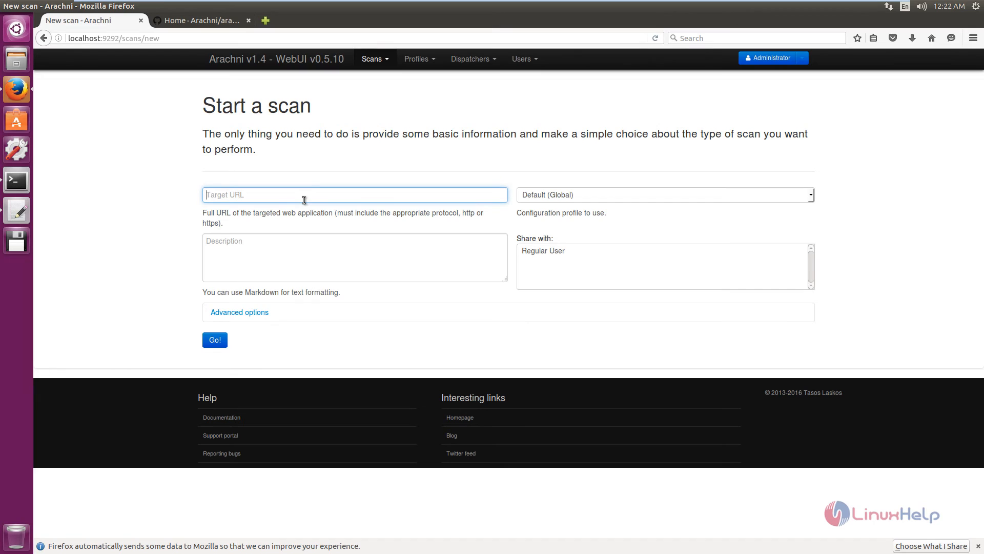
text(http://)
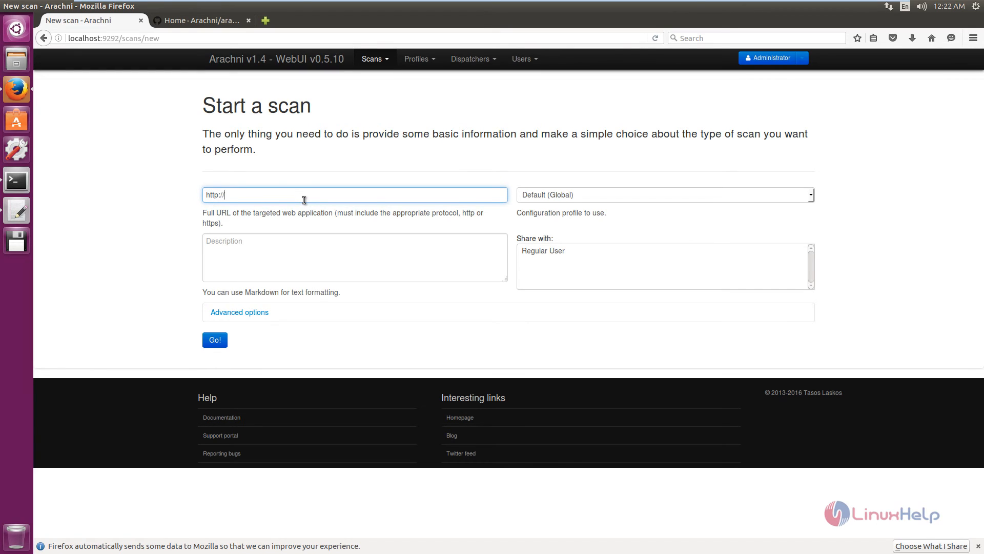
text(www)
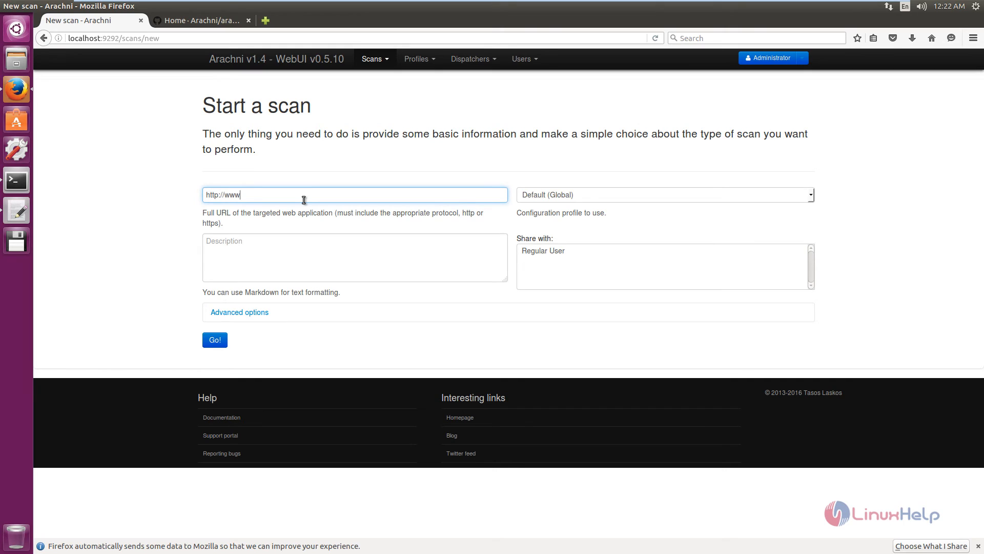
text(.linuxhelp.com)
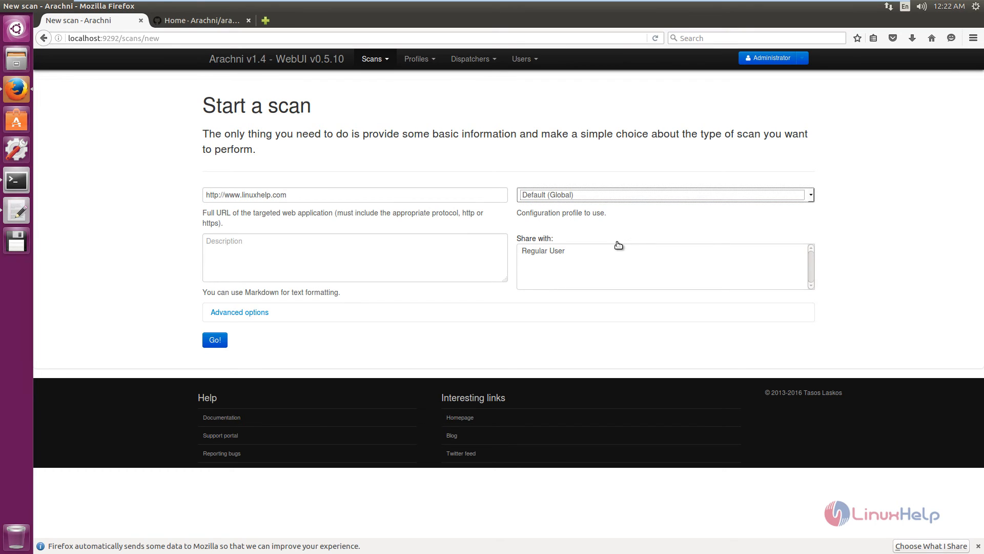
mouse_move(640, 271)
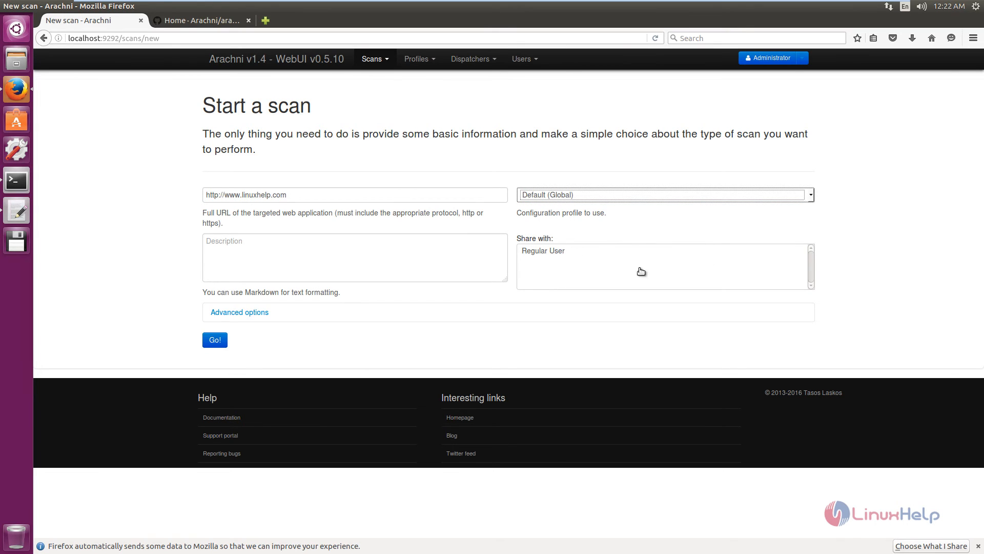
mouse_move(264, 254)
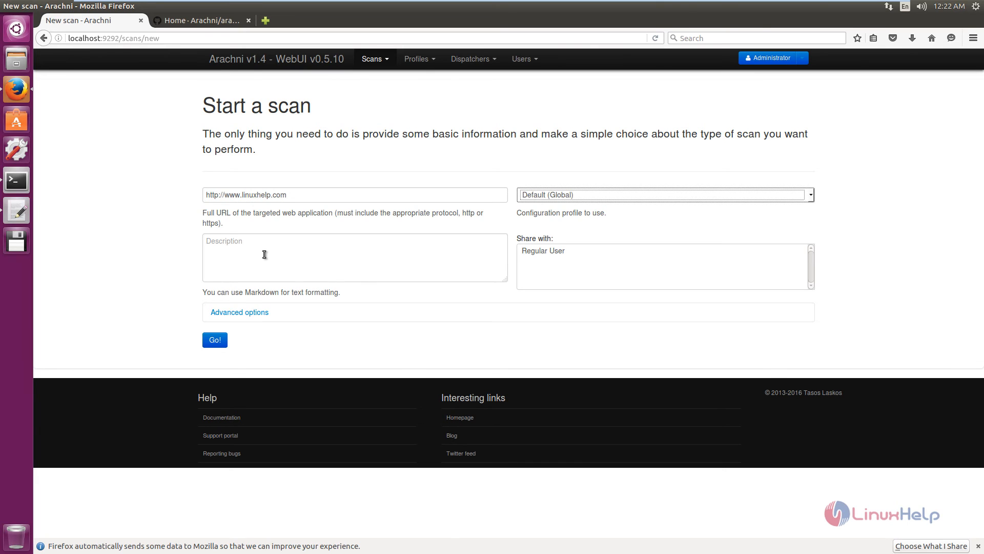
mouse_move(674, 351)
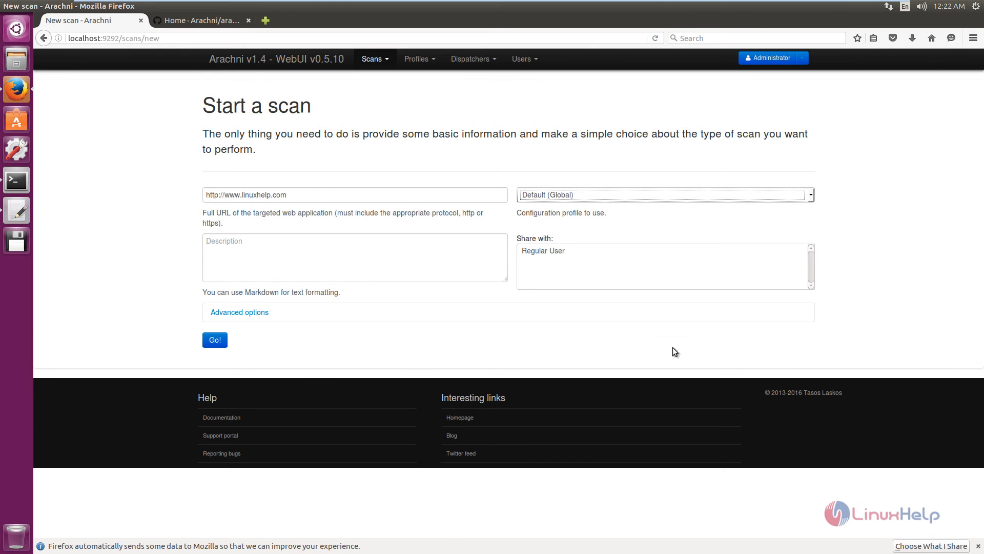
click(239, 311)
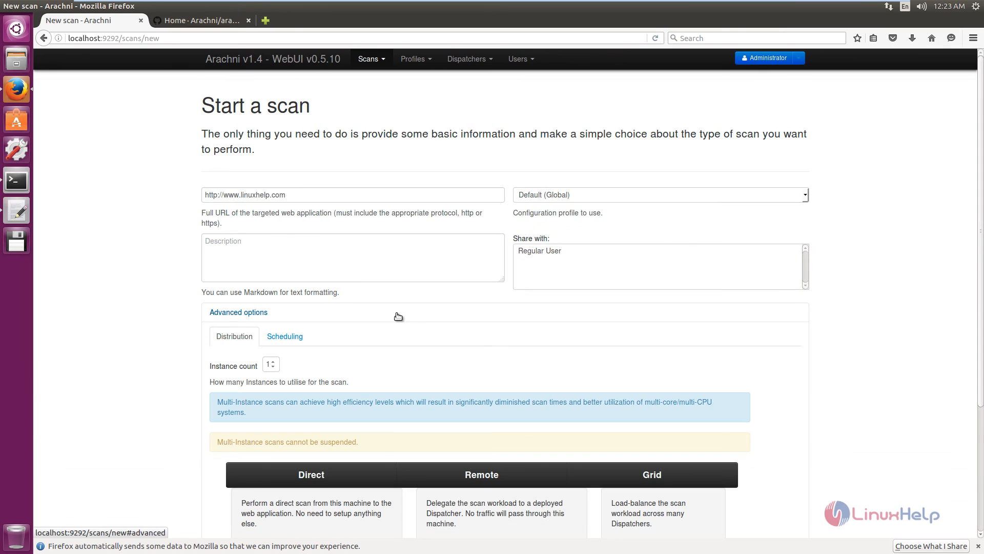
scroll(down, 3)
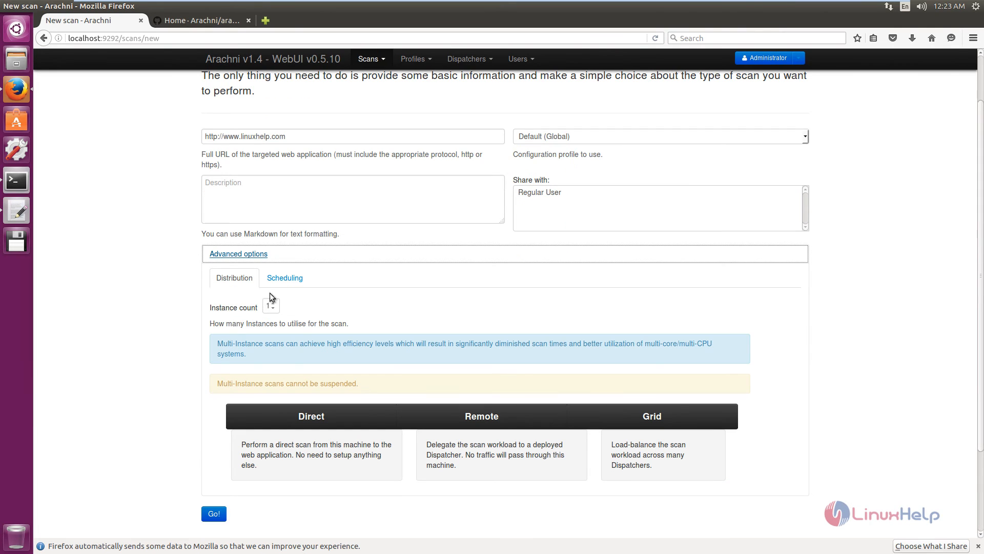
mouse_move(218, 304)
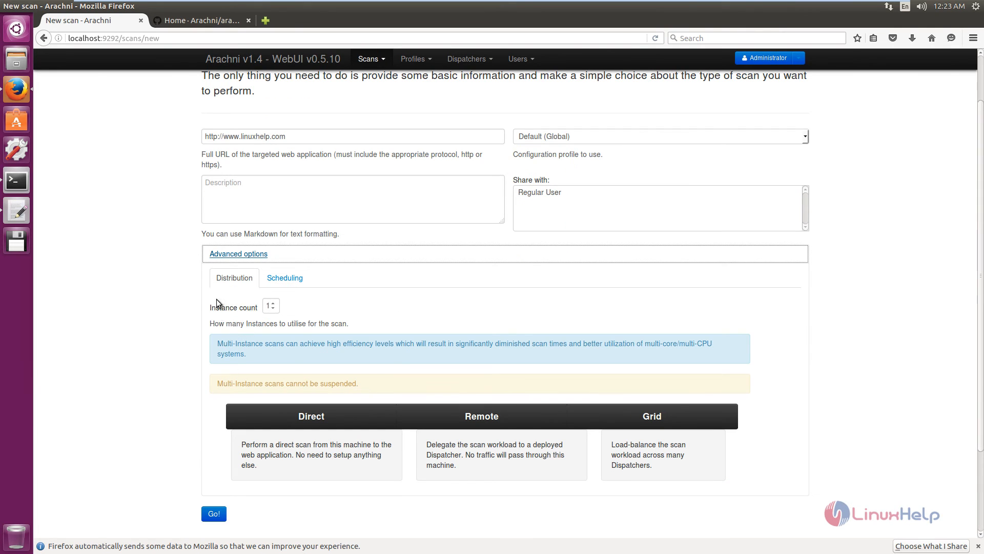
click(238, 253)
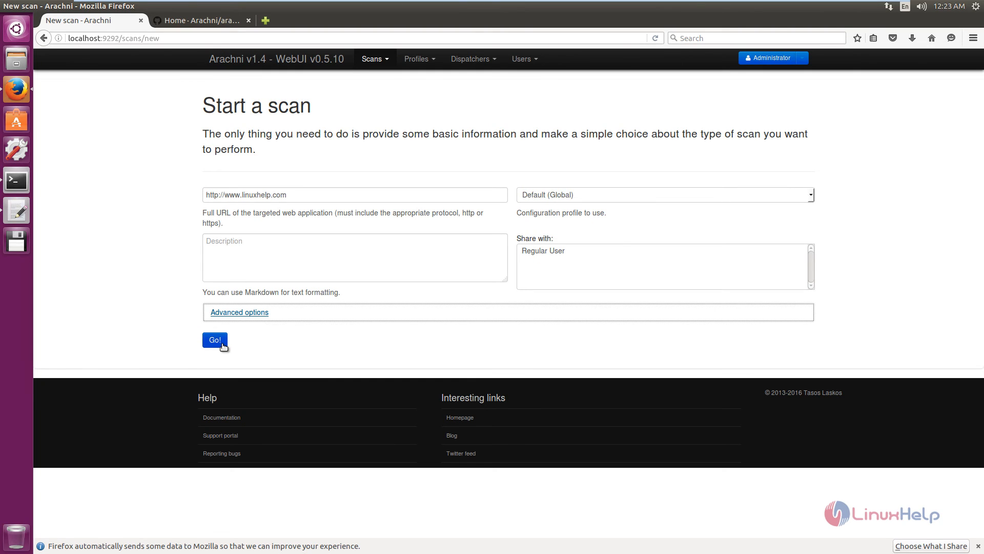
click(215, 339)
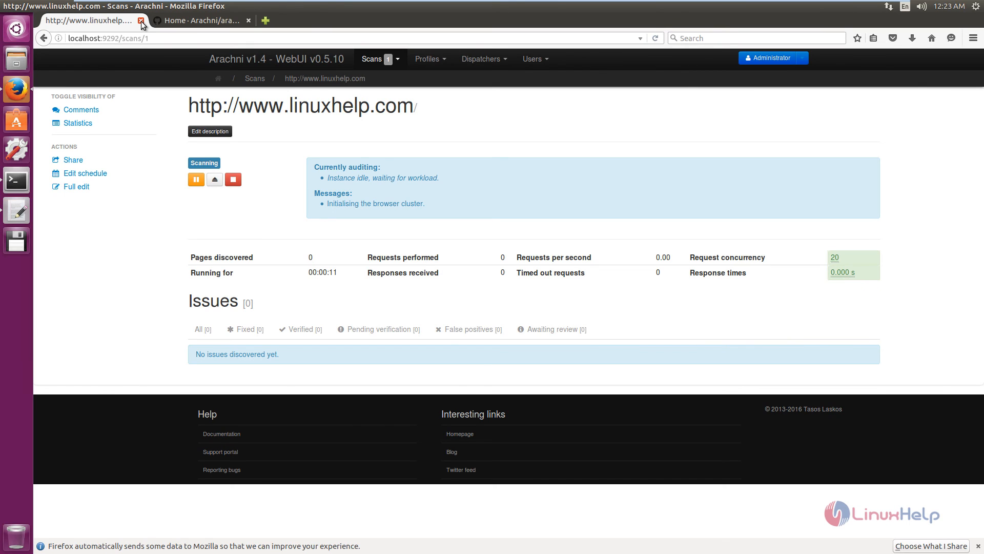
mouse_move(338, 270)
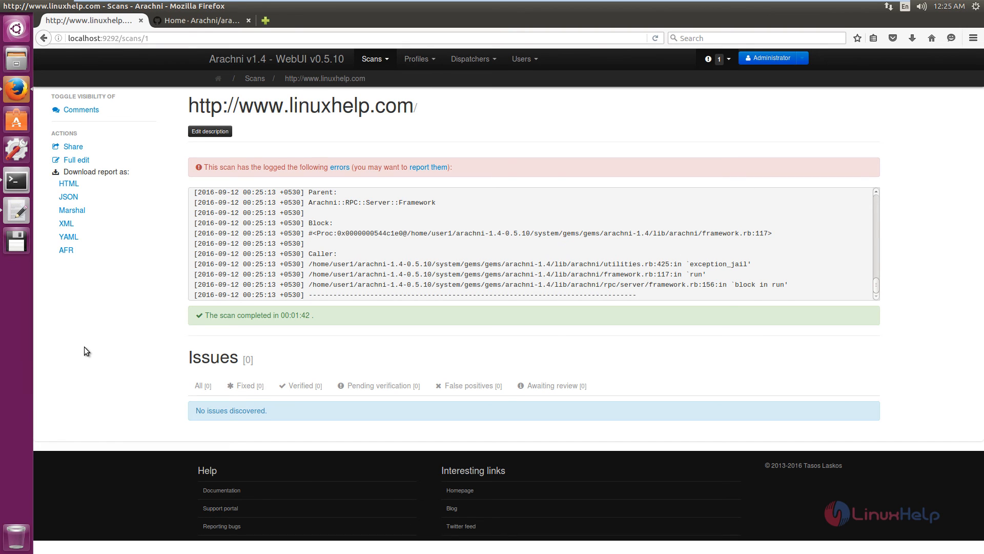
mouse_move(200, 410)
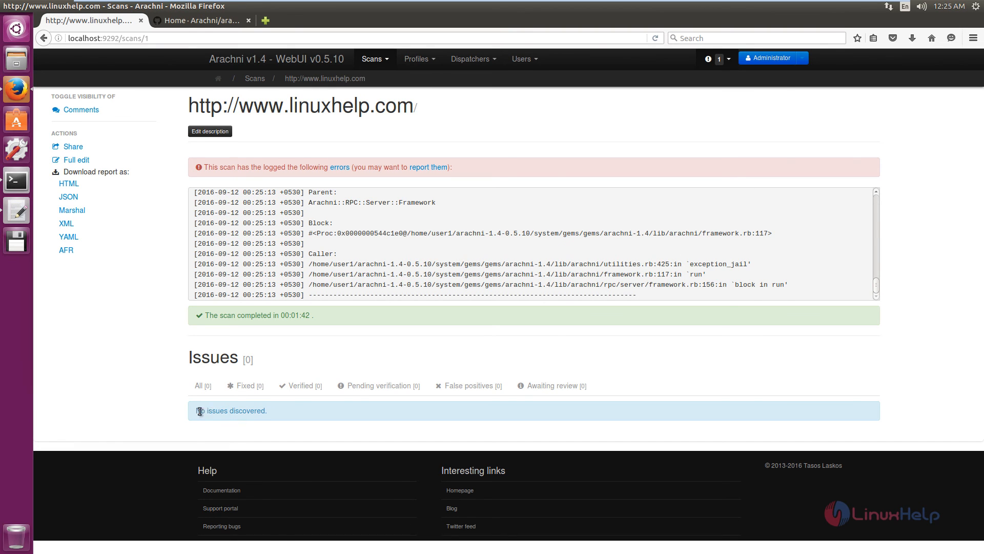
mouse_move(69, 183)
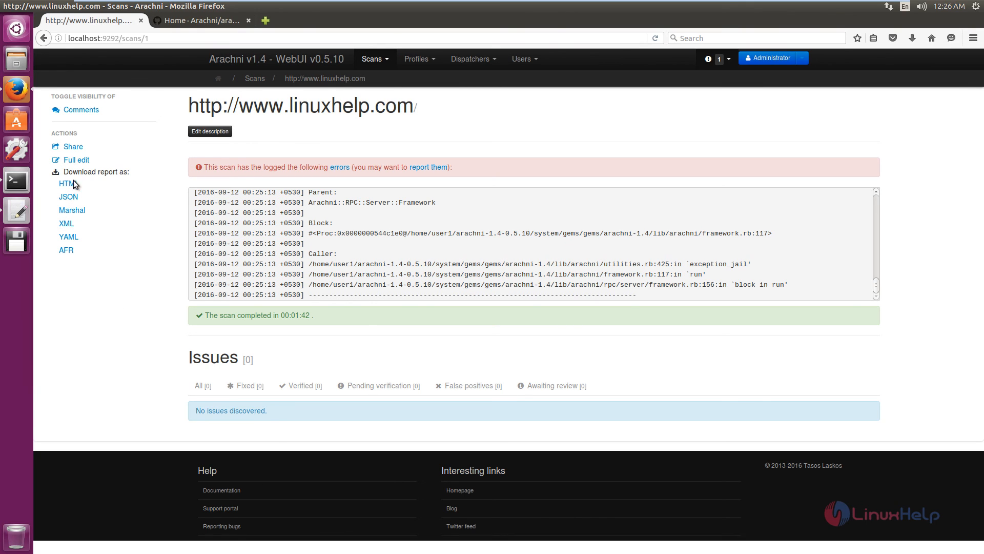
mouse_move(72, 209)
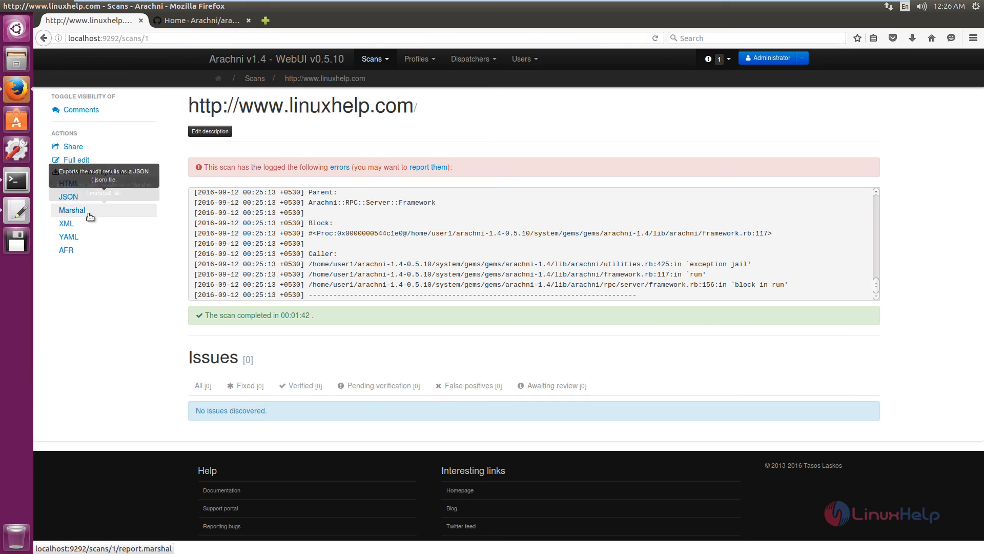
mouse_move(68, 237)
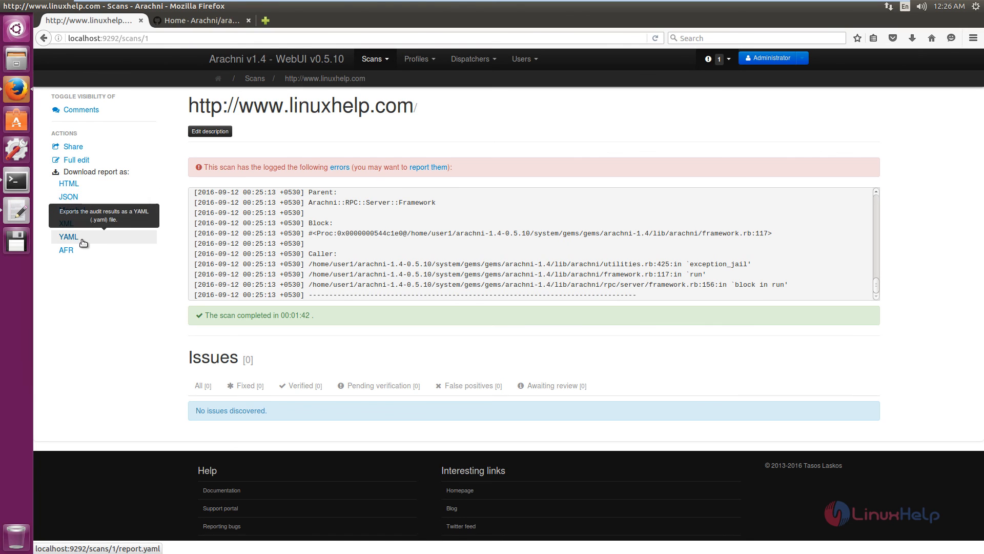
mouse_move(65, 250)
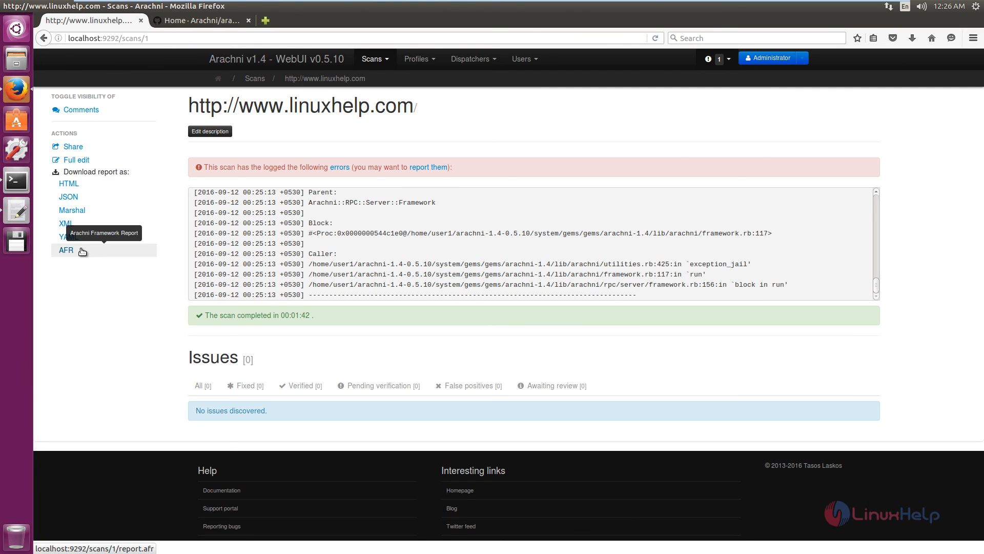
mouse_move(72, 210)
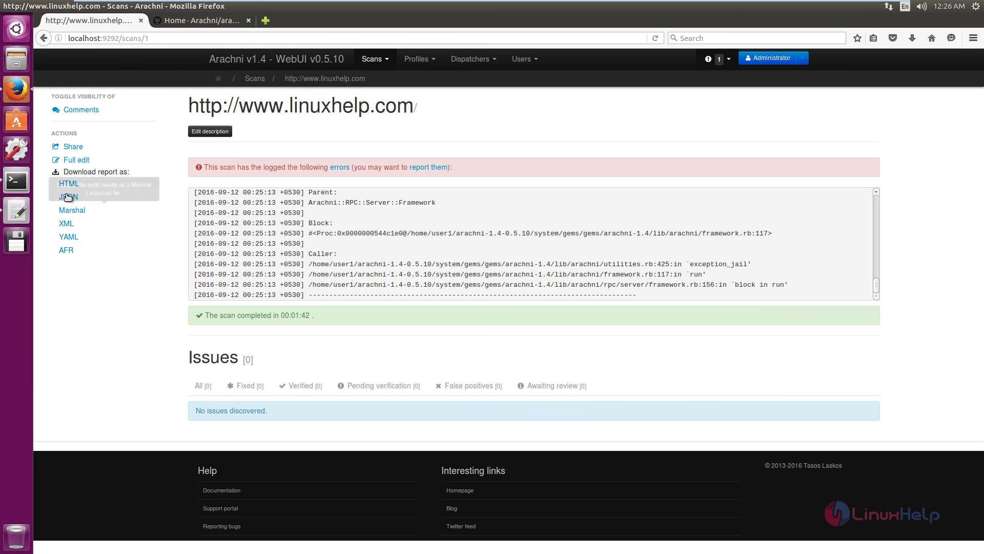
mouse_move(69, 184)
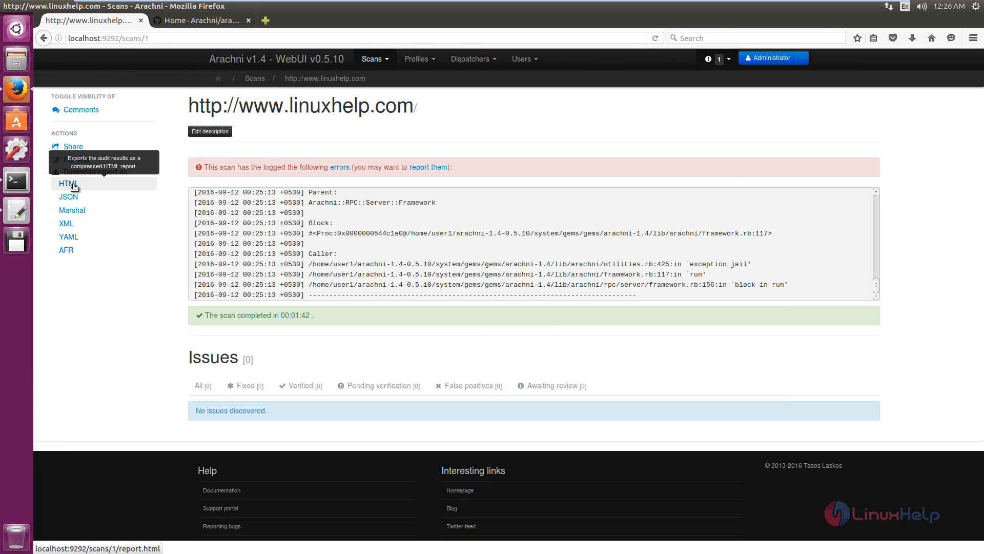
Download the HTML report and save www_linuxhelp_com - Default - 1.html.zip via Firefox
click(68, 183)
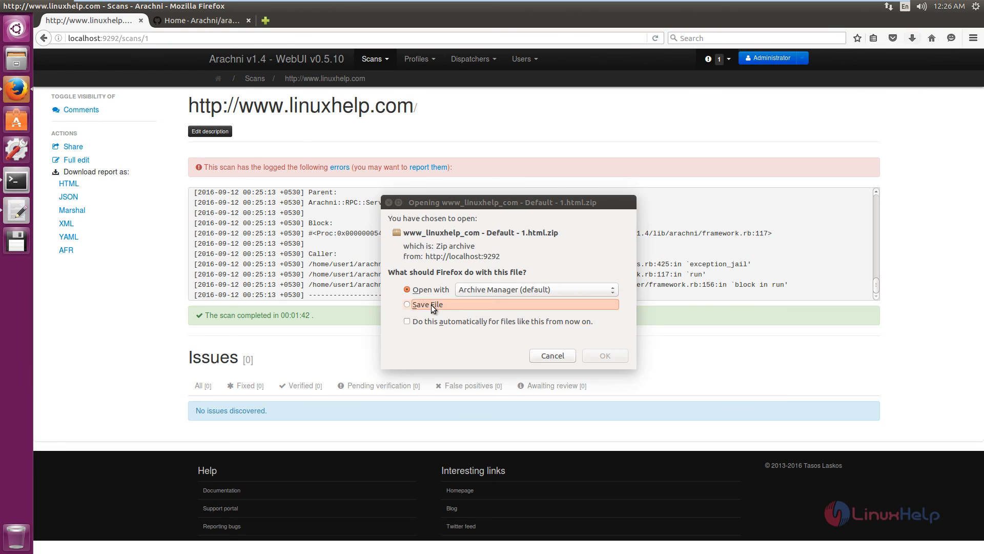
click(407, 304)
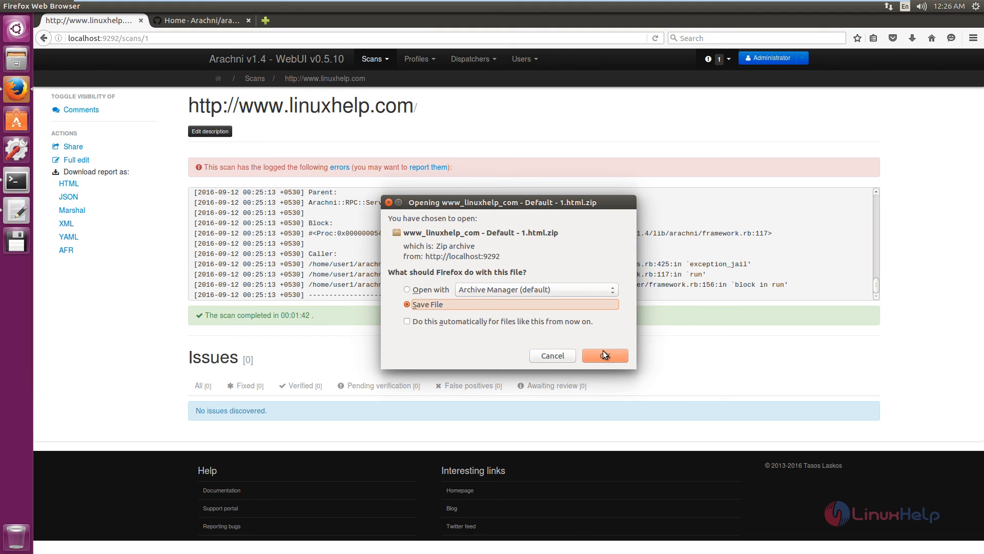
click(604, 356)
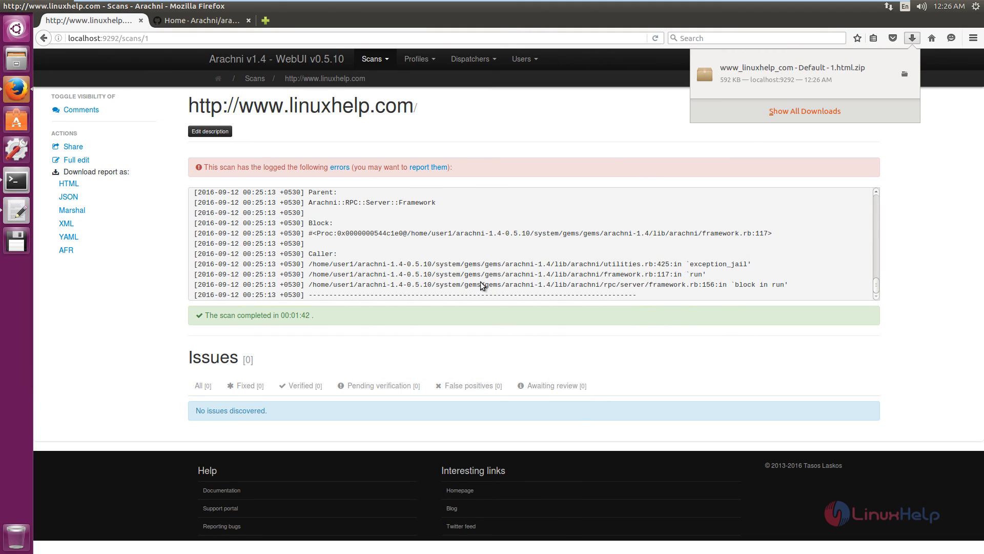